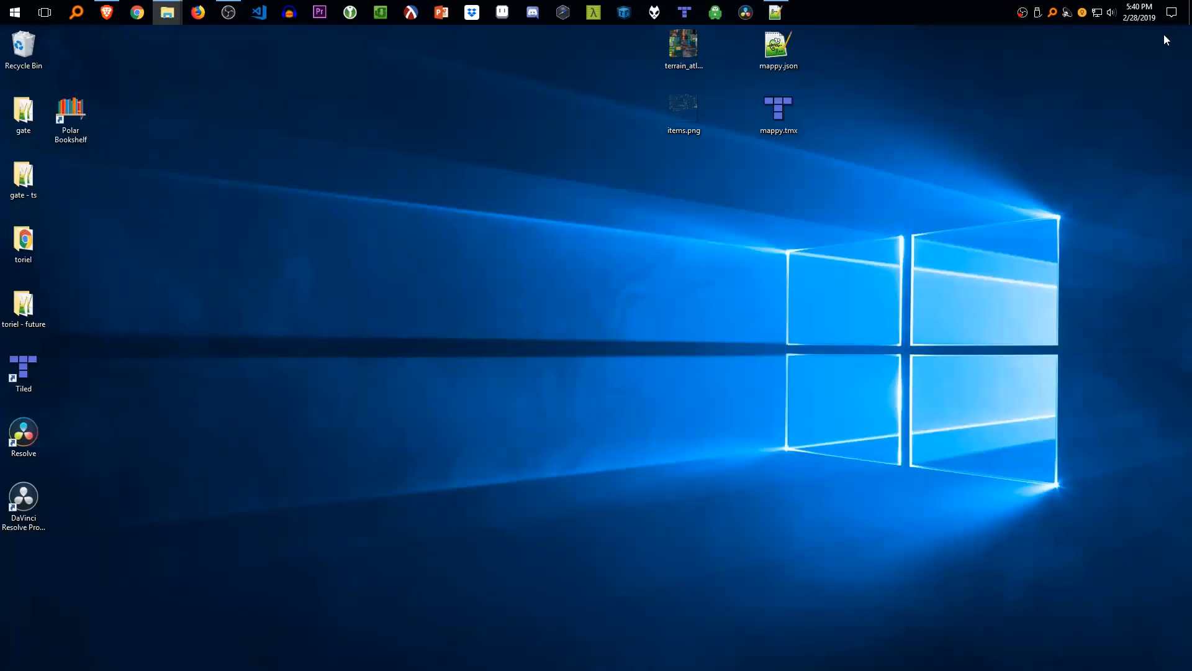
- Browse the gate project's dist folder and look inside an asset folder
right_click(682, 46)
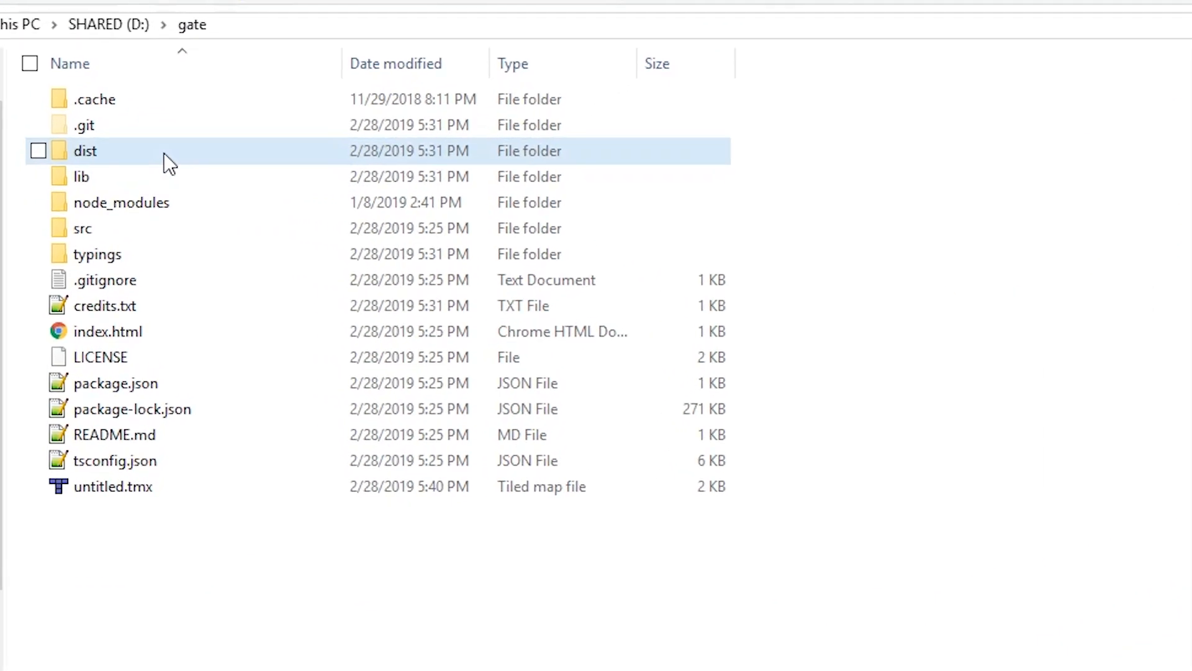
double_click(85, 150)
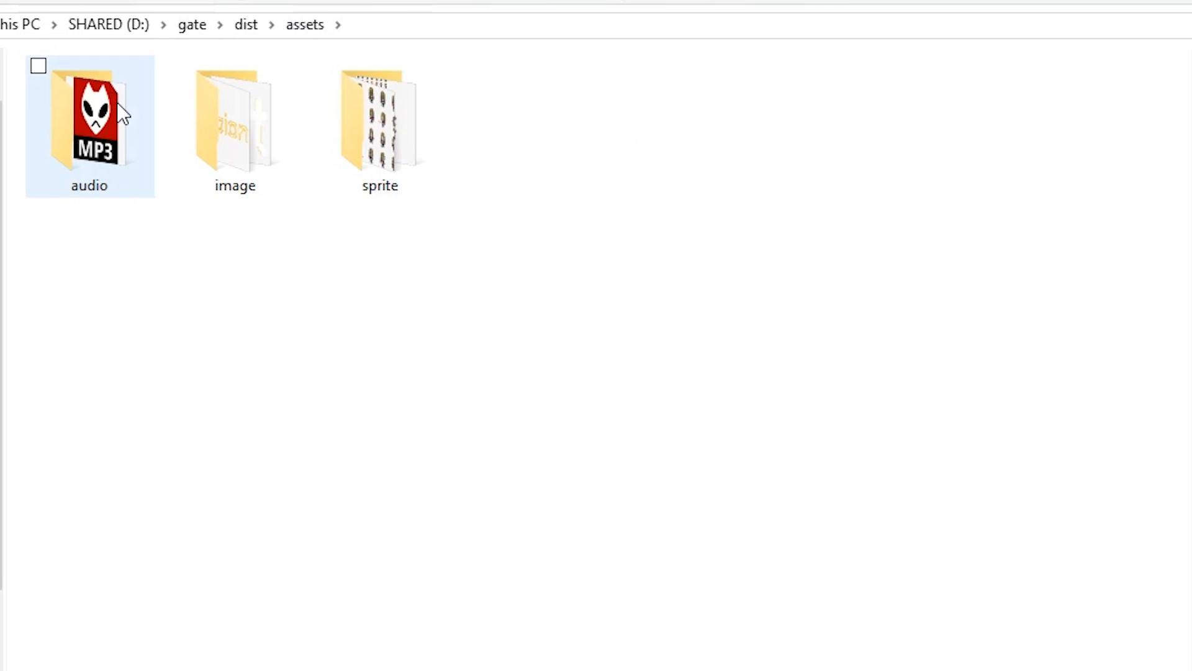
double_click(234, 118)
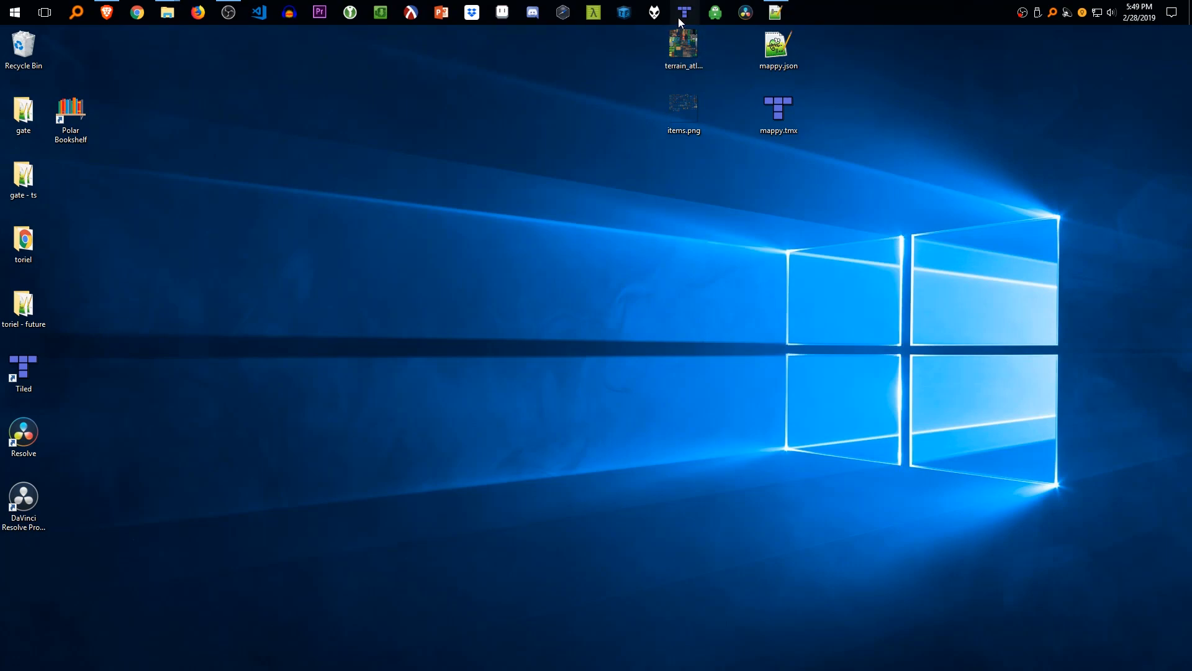
- Create a 20x20 map of 32px tiles and save it over untitled.tmx
click(682, 13)
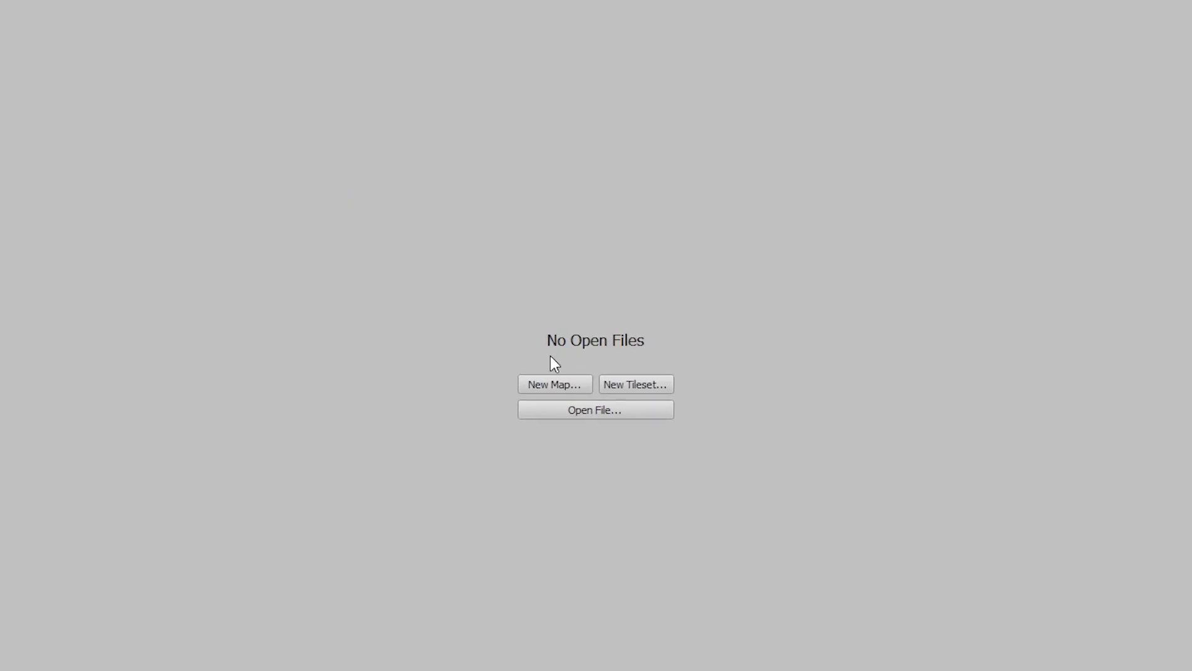
click(555, 383)
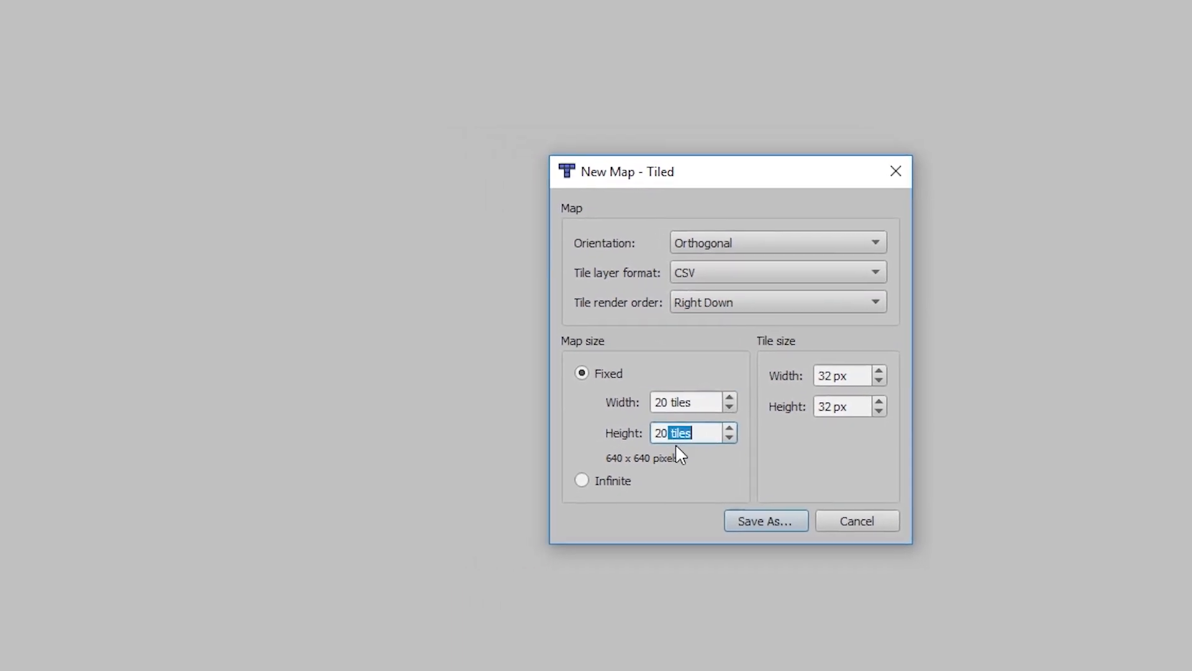
click(765, 520)
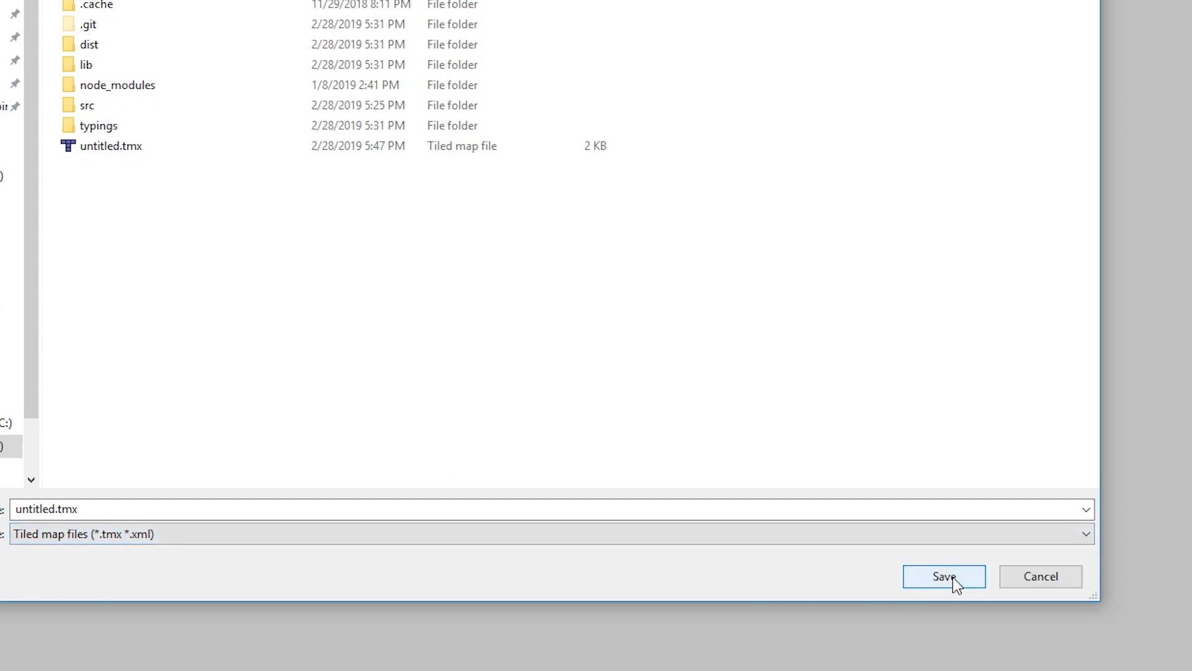
click(943, 576)
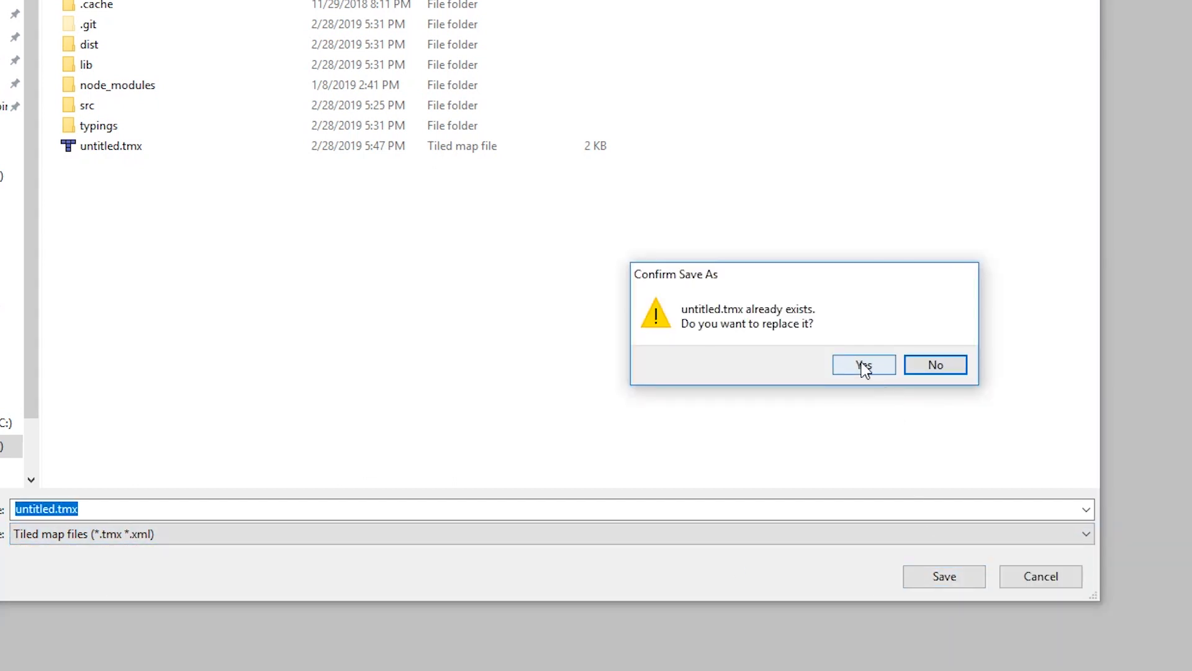
click(863, 365)
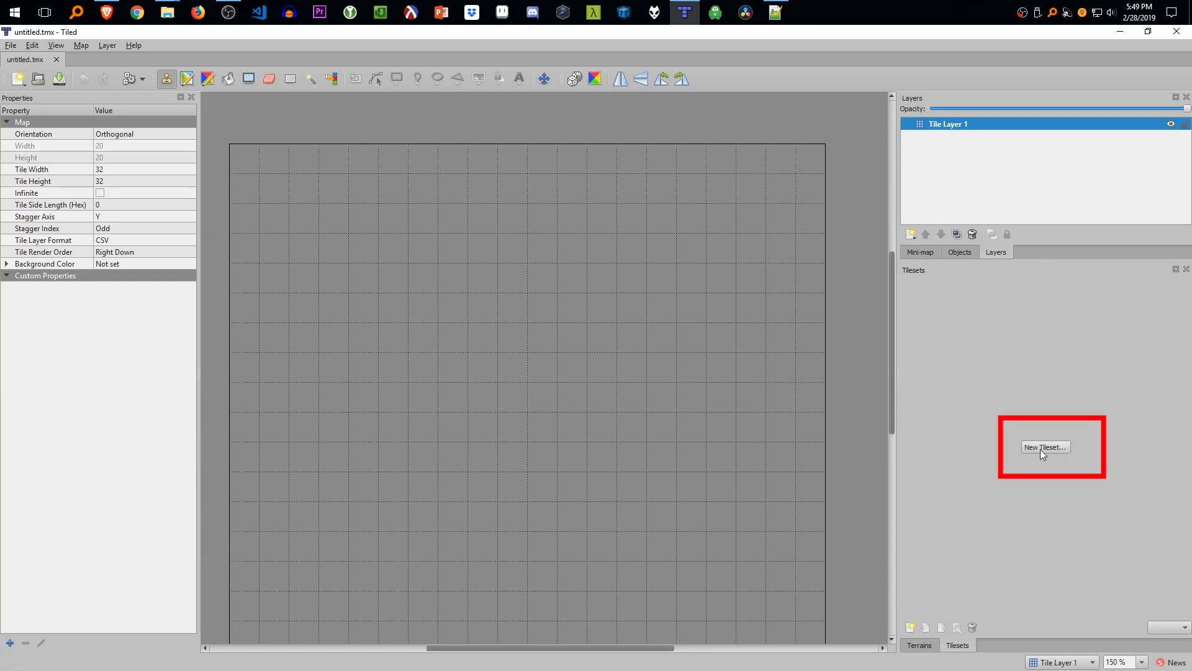
- Add embedded tilesets from terrain_atlas.png and items.png to the map
click(1046, 447)
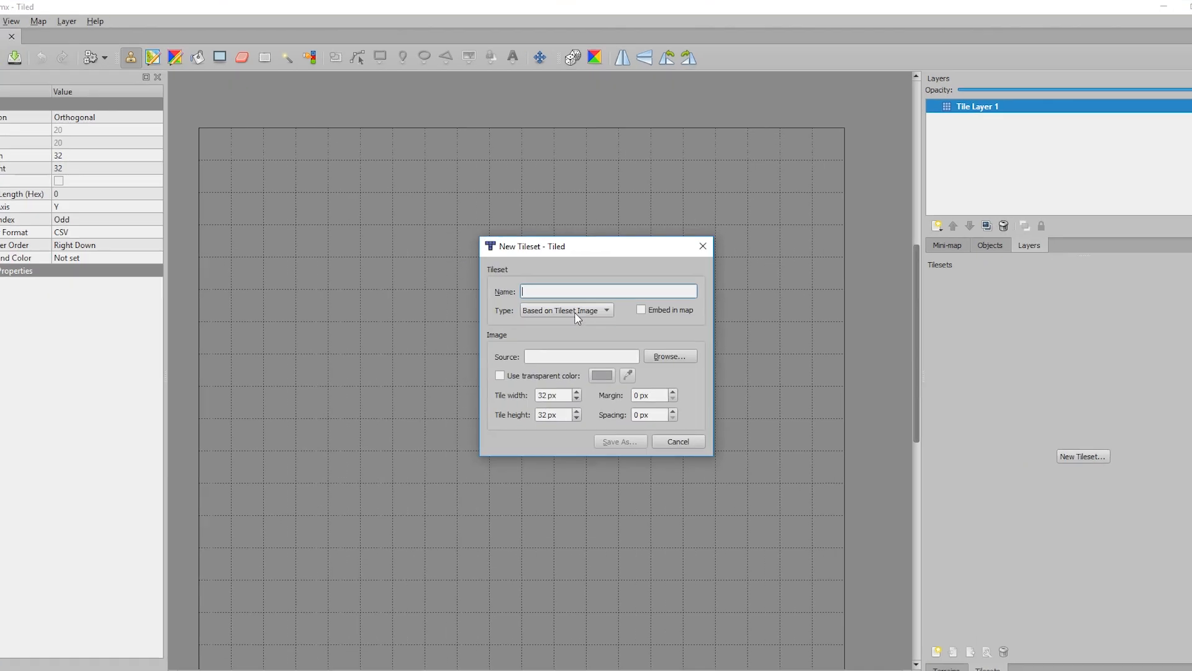
click(669, 356)
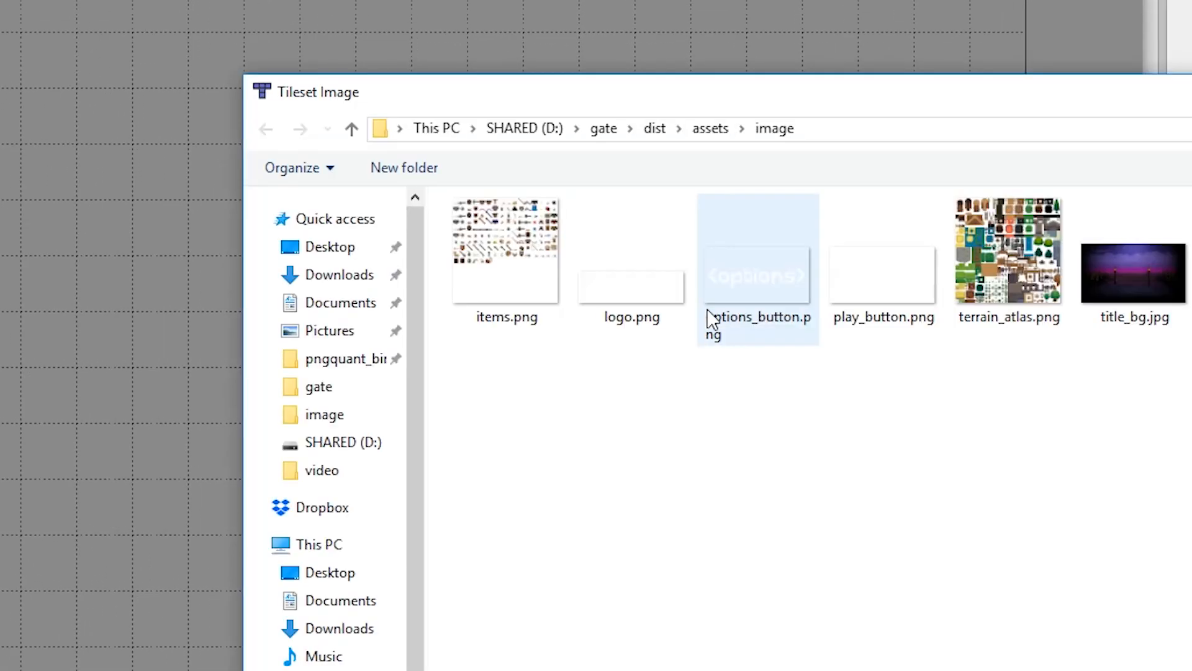
double_click(1008, 248)
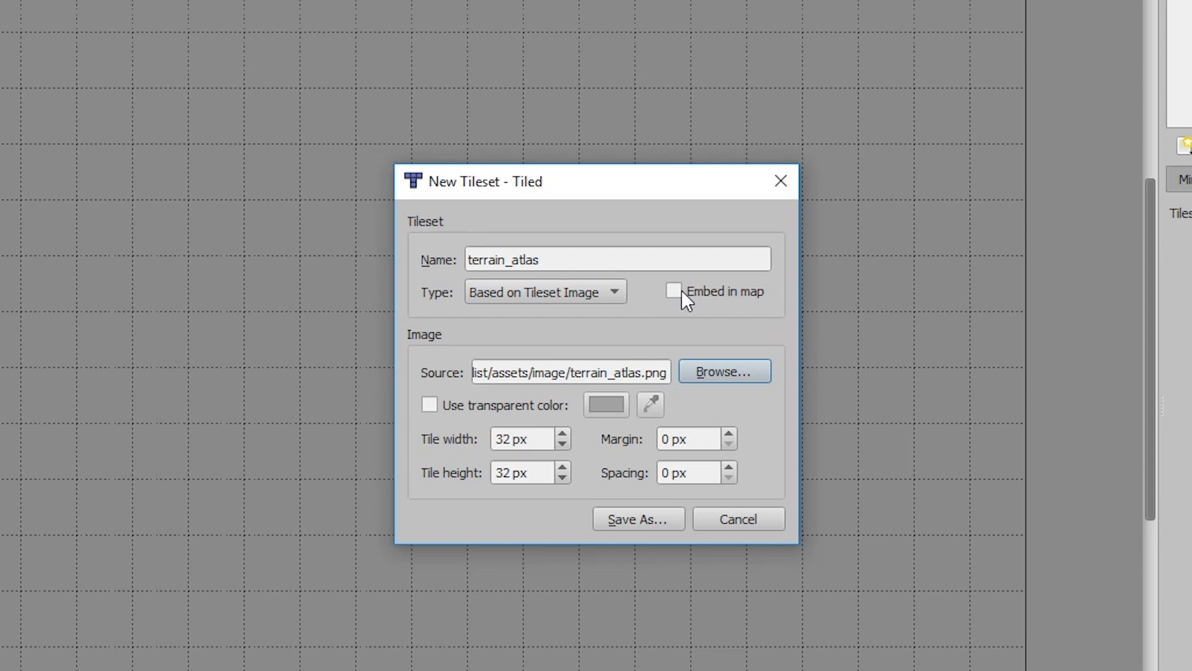
click(674, 290)
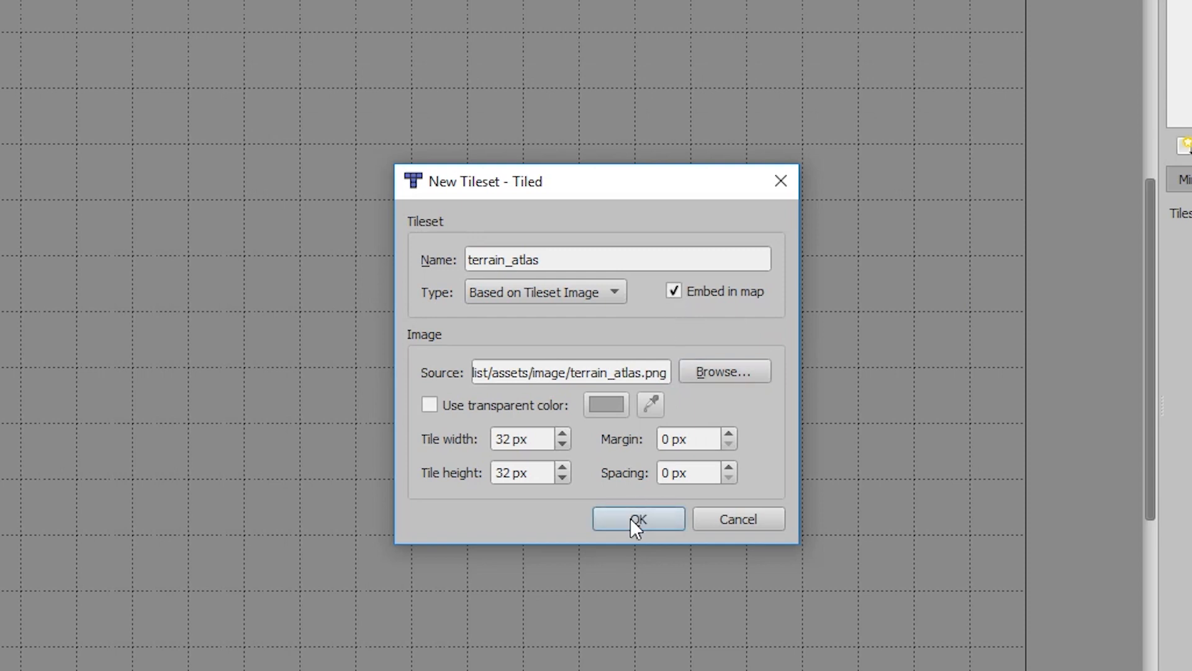
click(637, 519)
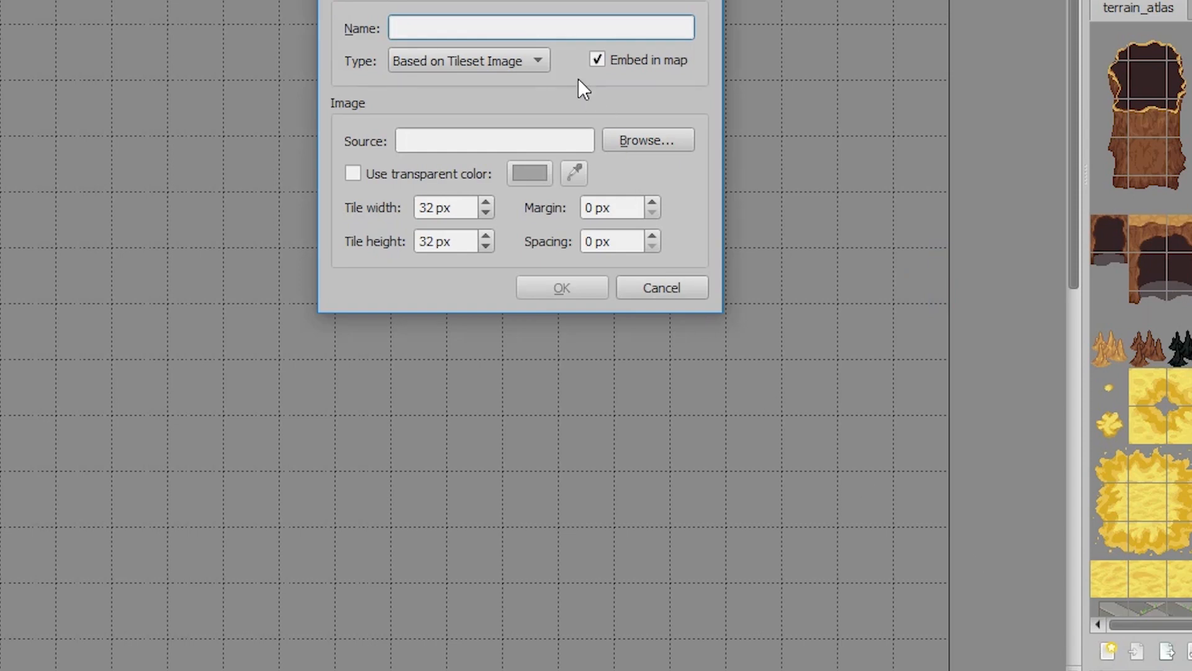
click(647, 139)
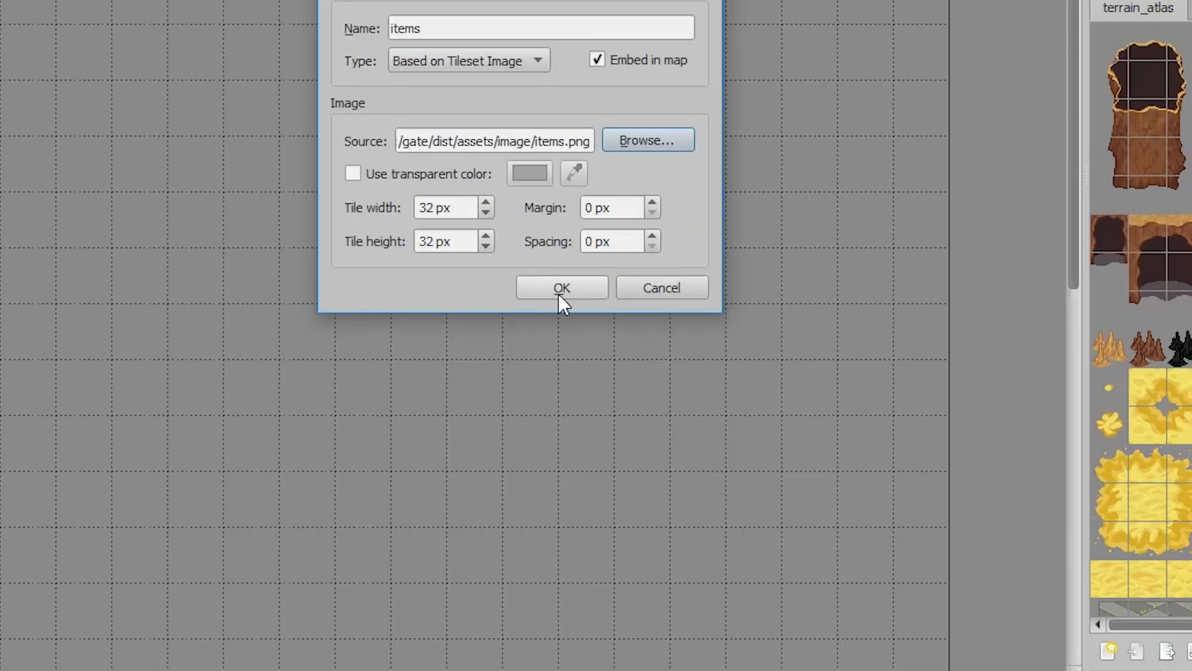
click(561, 287)
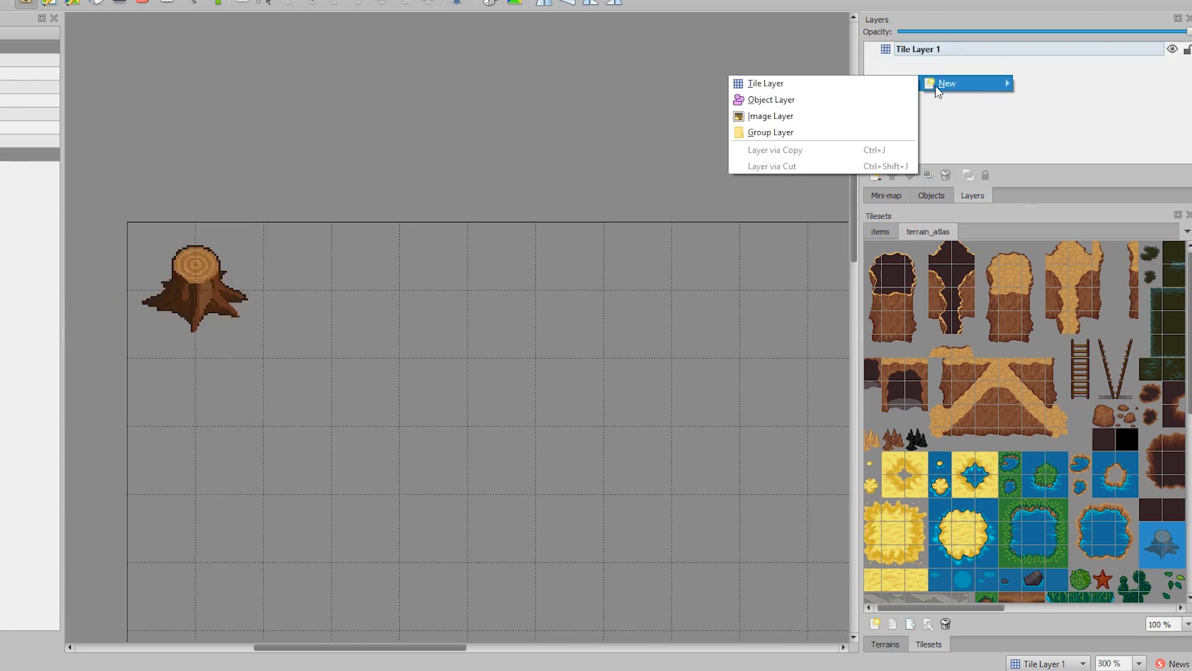
- Add Tile Layer 2, paint grass on Tile Layer 1, and stamp a tree stump on Layer 2
click(764, 84)
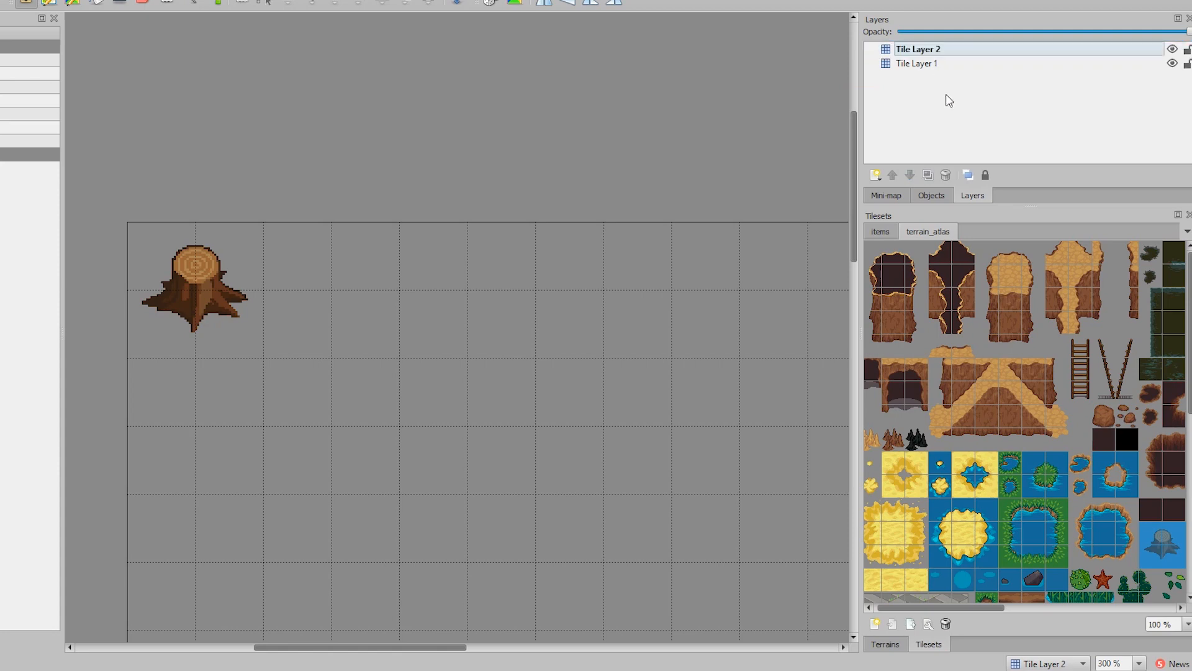
mouse_move(940, 407)
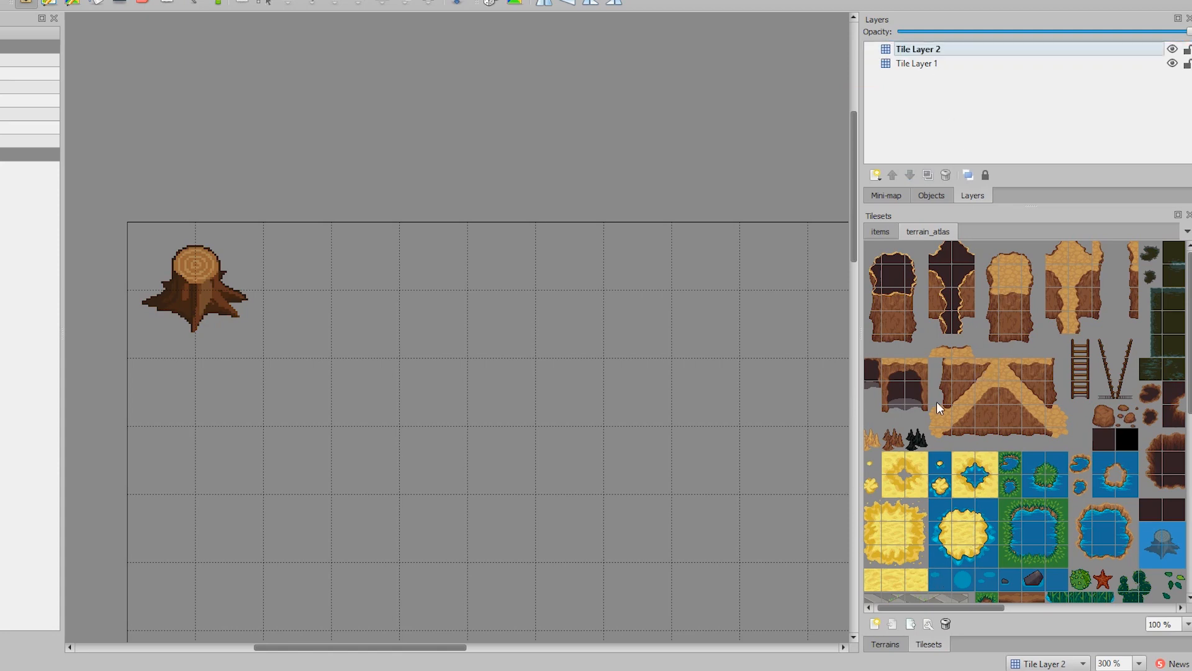
scroll(down, 3)
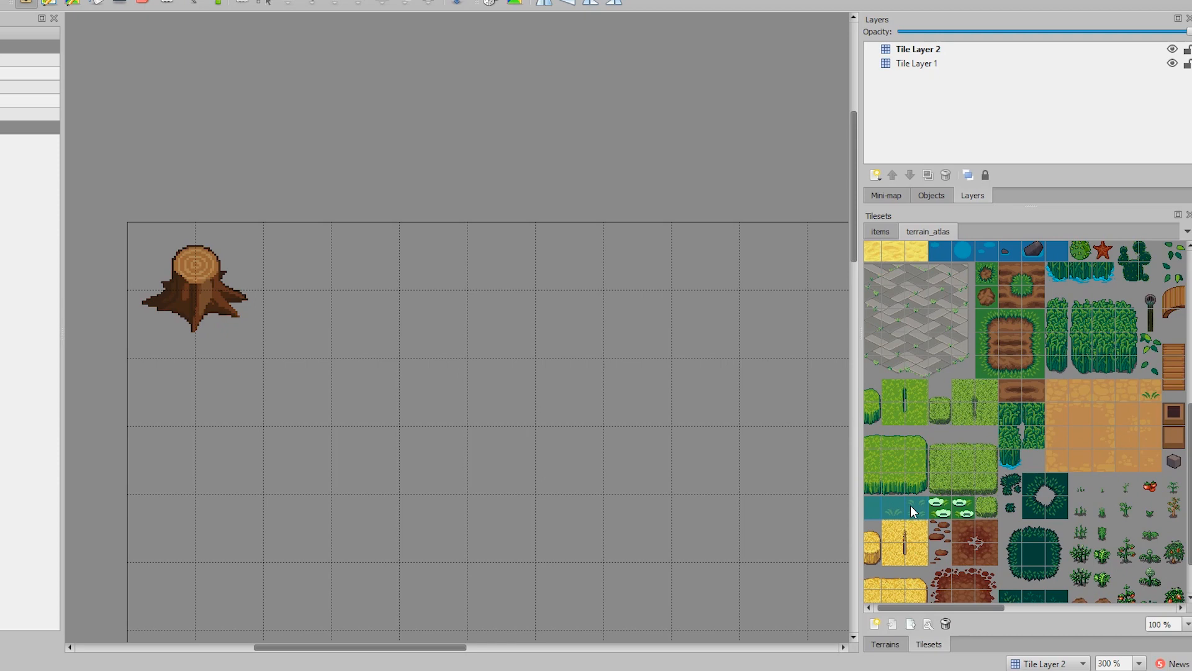
click(917, 63)
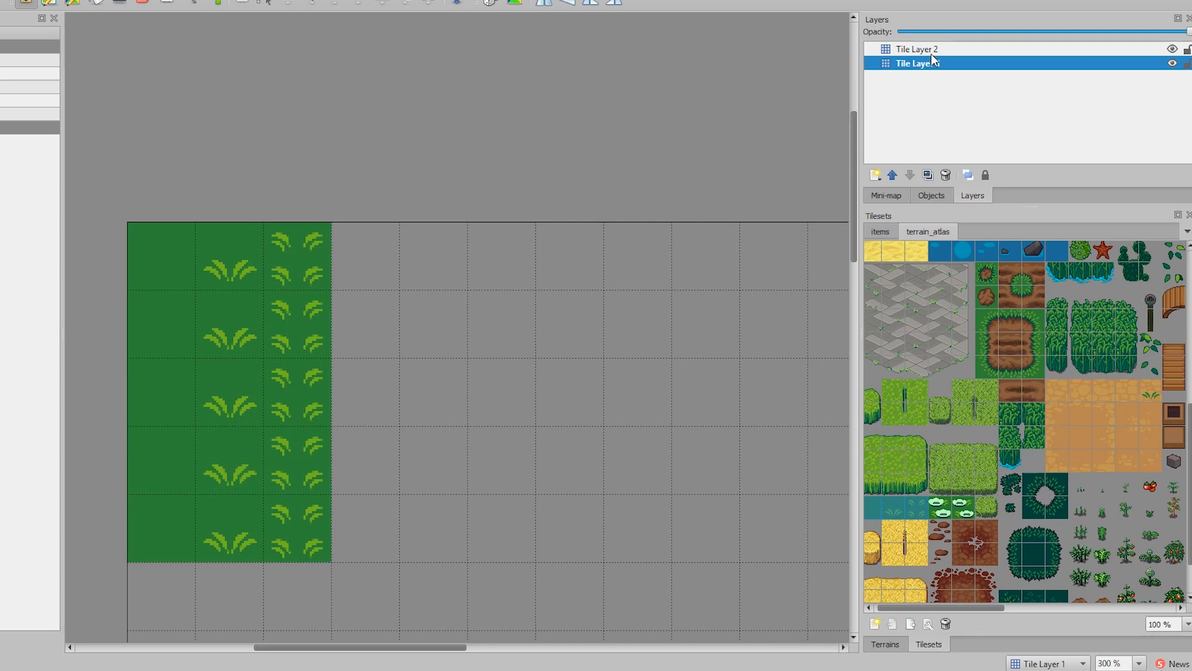
click(918, 49)
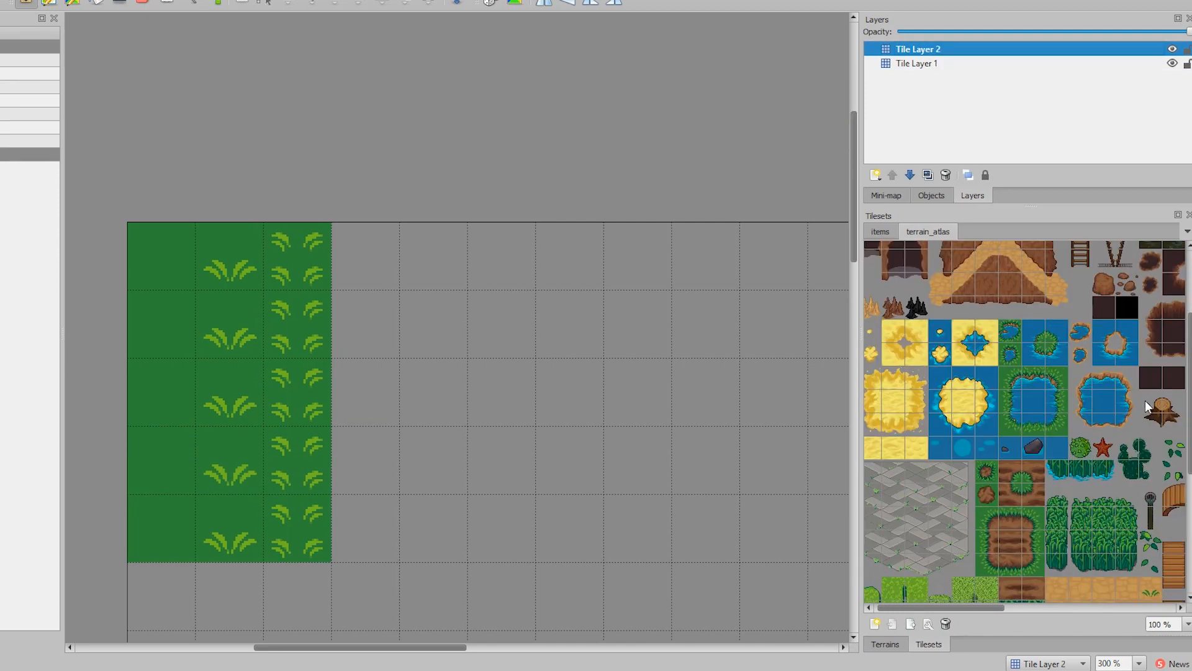
click(216, 308)
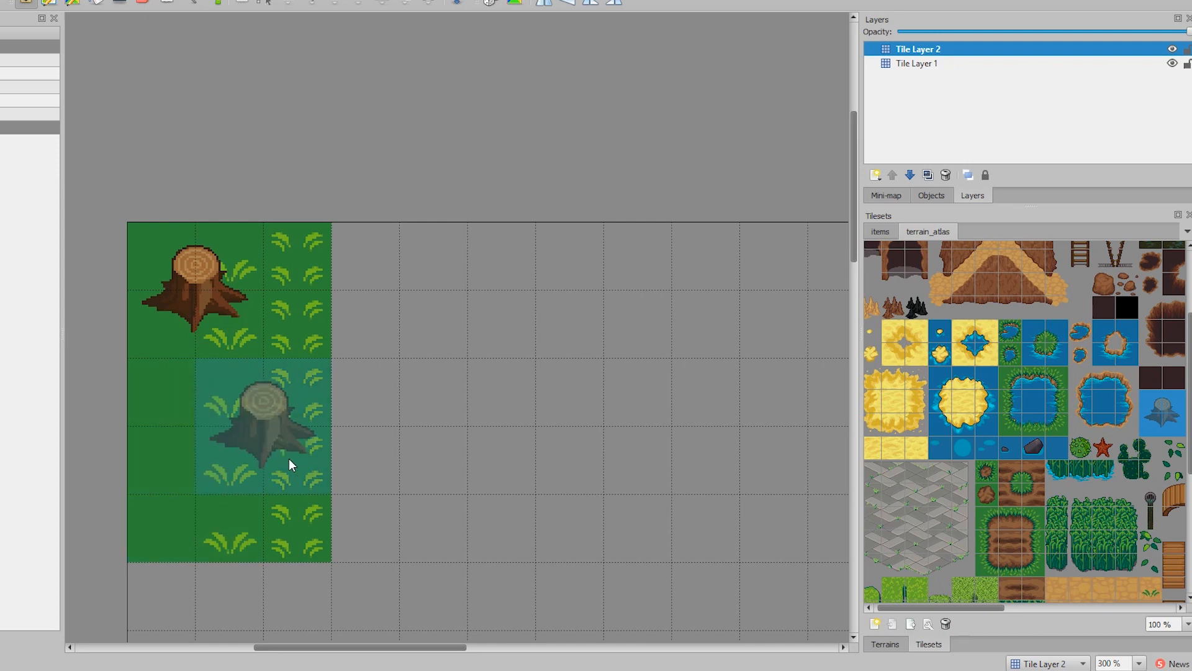
- Rename Tile Layer 1 to 'bot' and Tile Layer 2 to 'top'
click(262, 410)
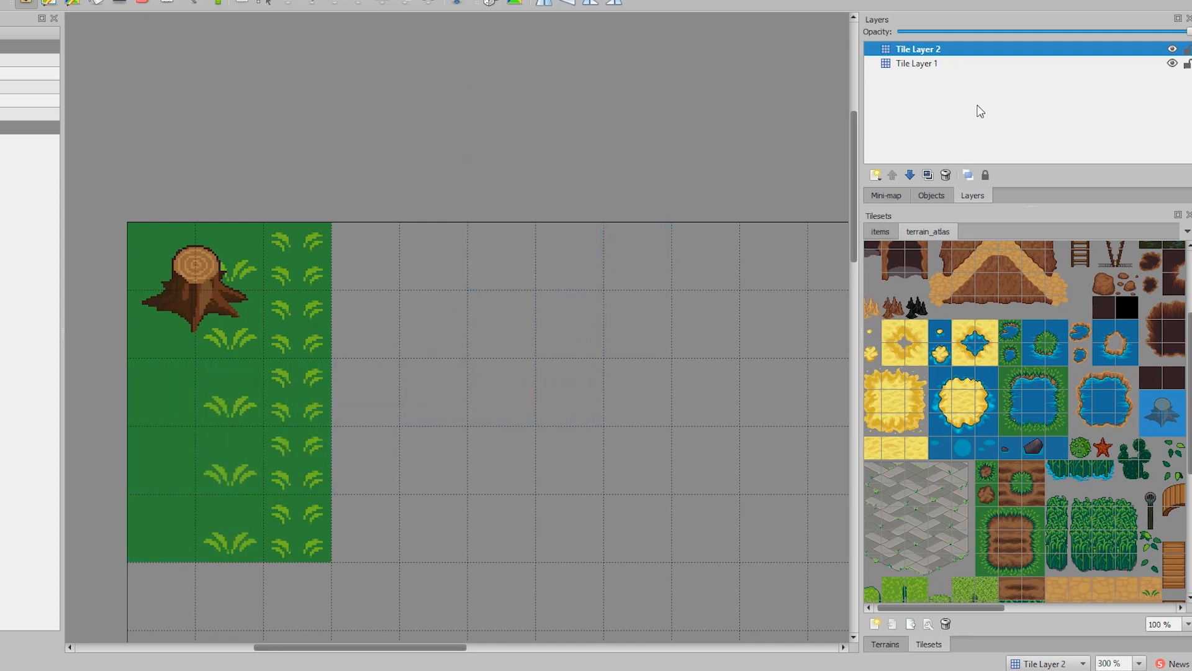
text(bot)
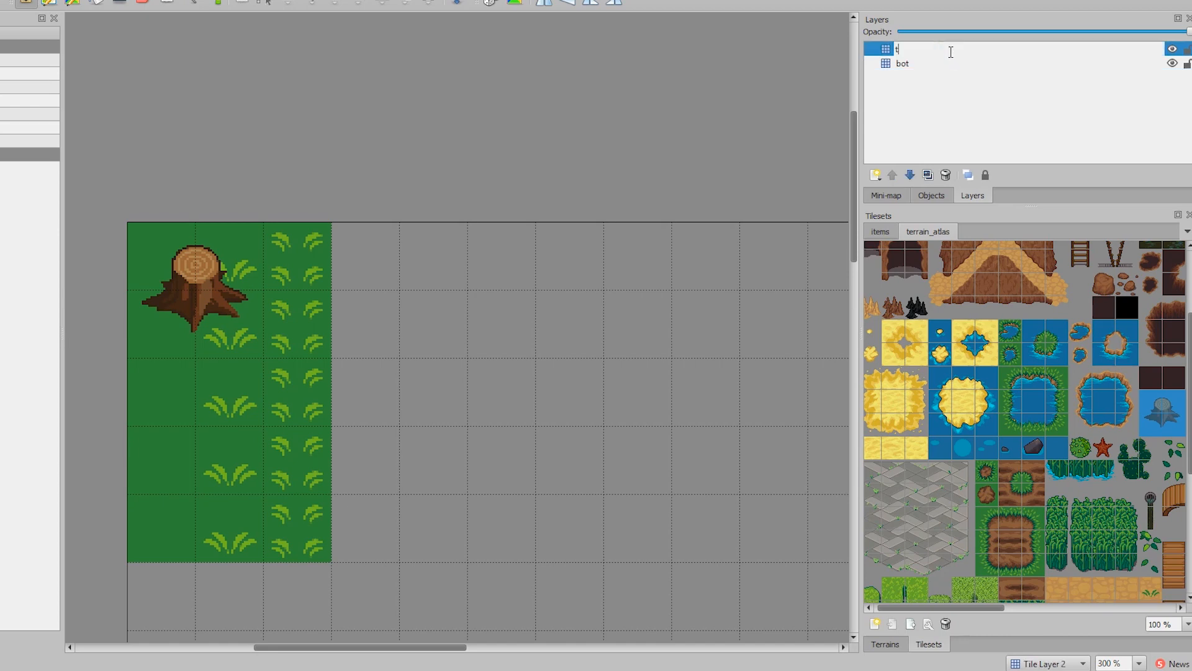
text(op)
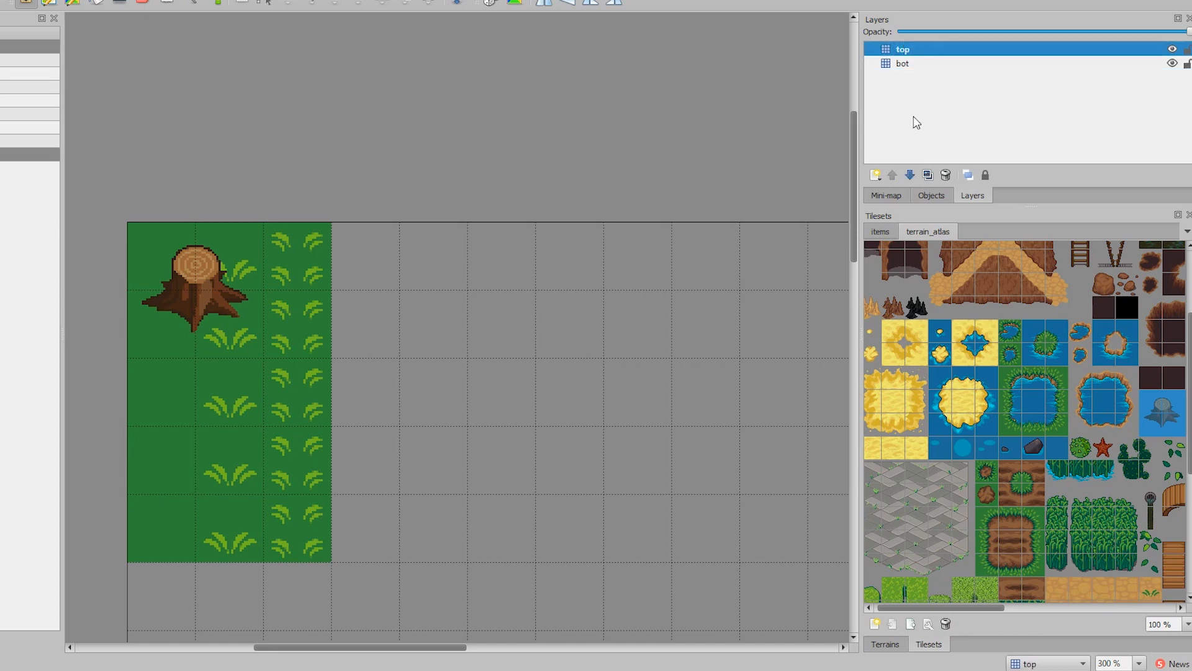
click(902, 64)
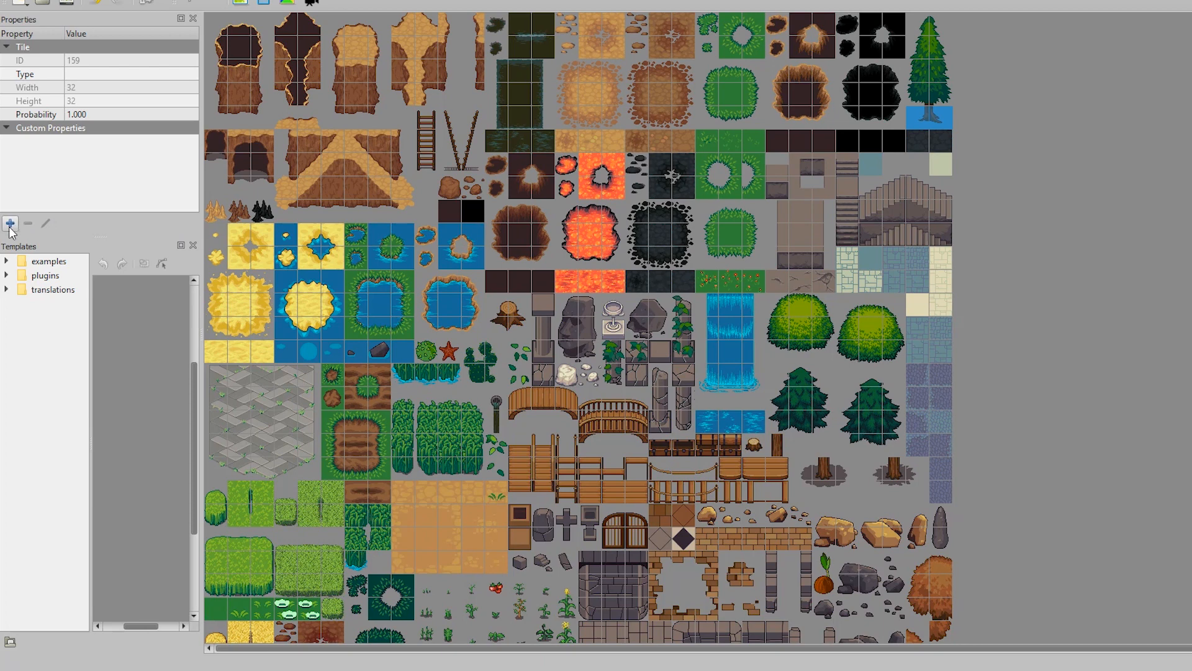
- Give the stump tile a boolean 'collides' property set true, then return to untitled.tmx
click(10, 223)
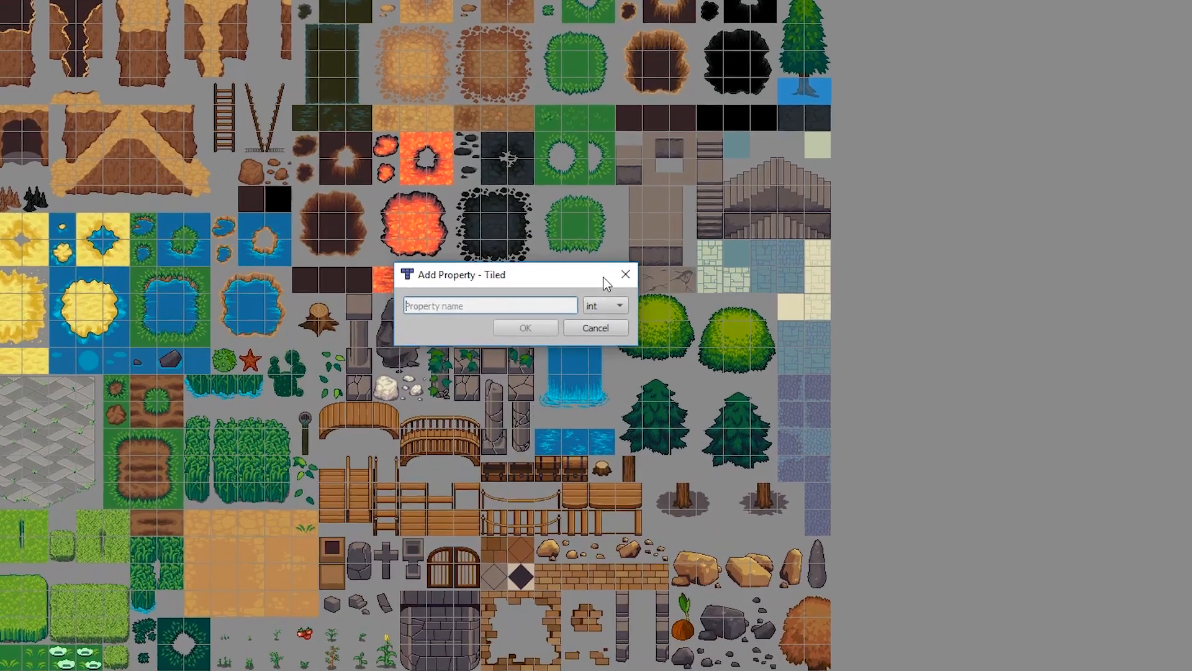
text(collides)
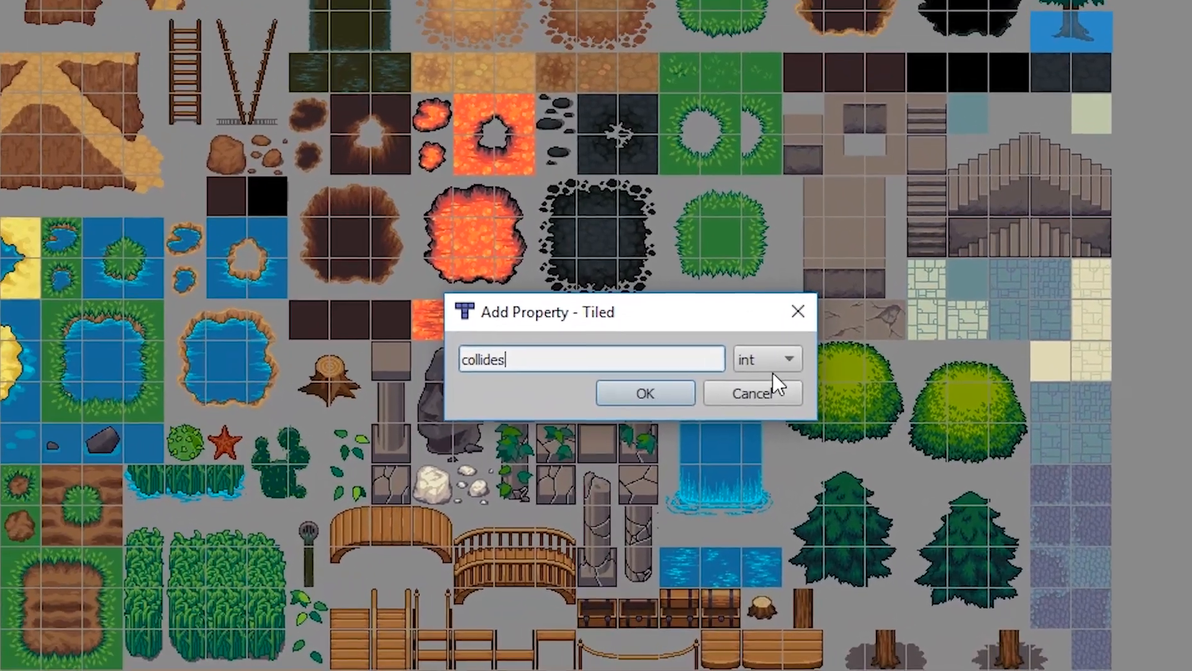
click(643, 393)
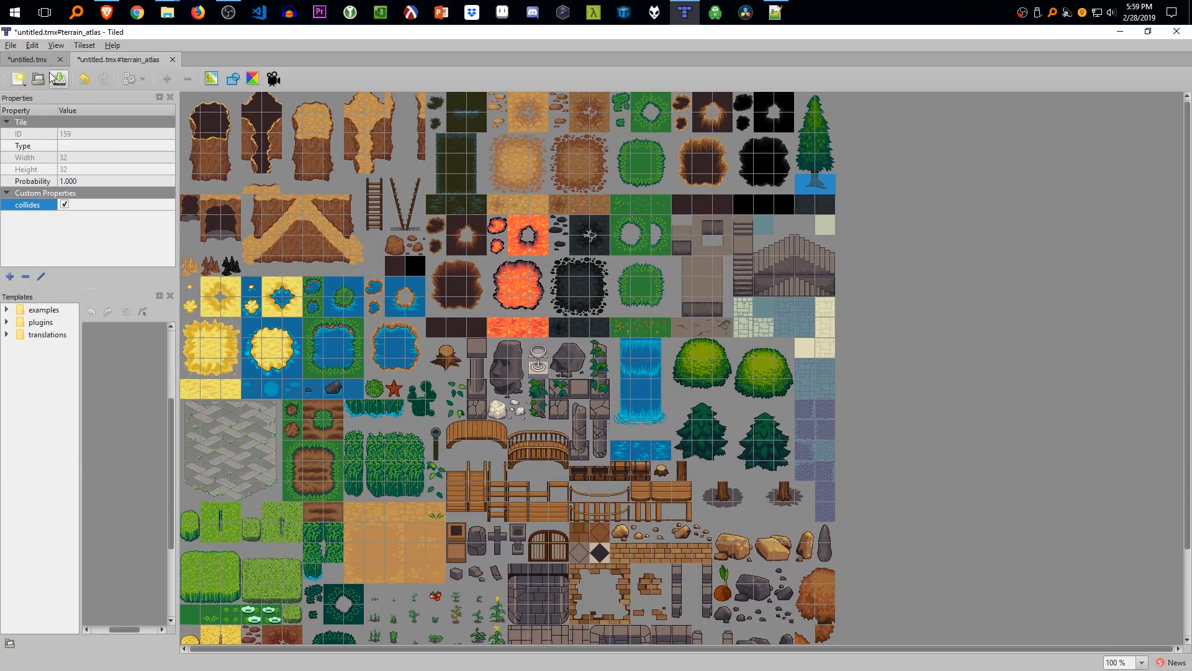
click(29, 60)
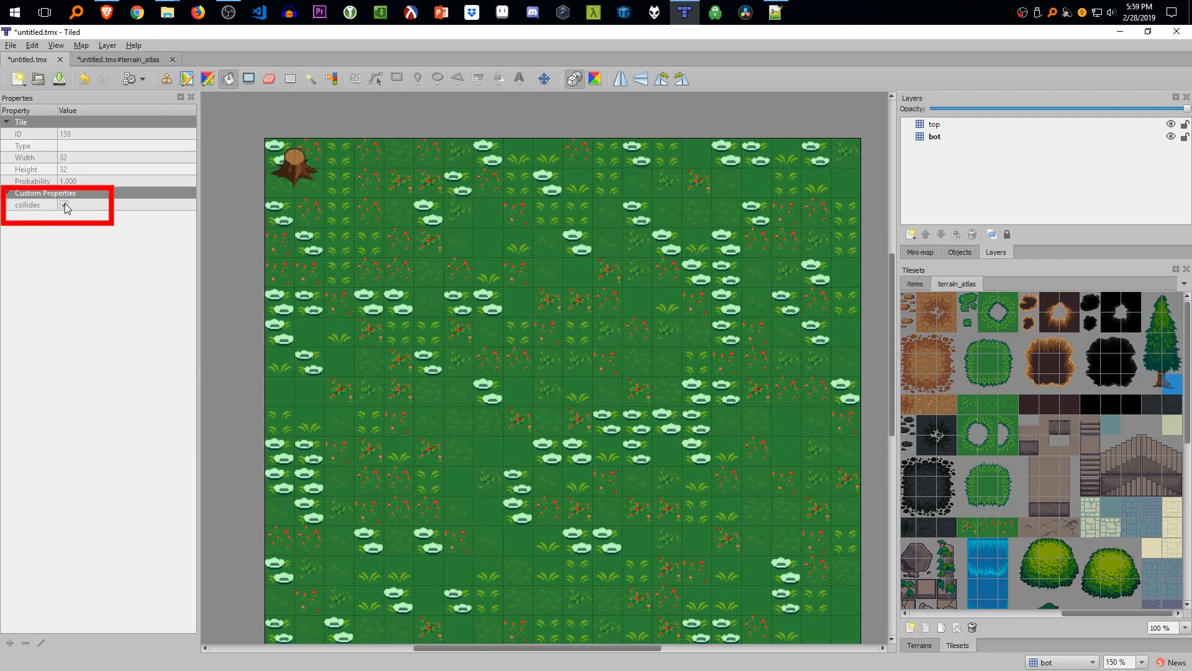
- Stamp a second tree stump on the bot layer below the top-left stump
click(1162, 384)
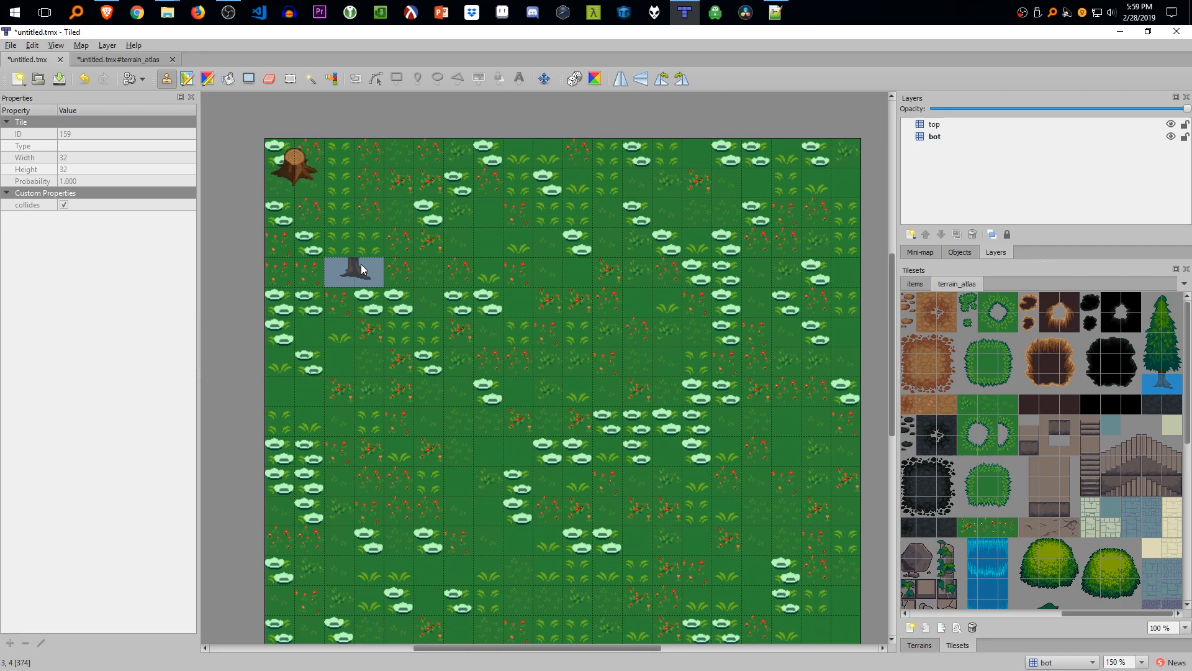
click(934, 136)
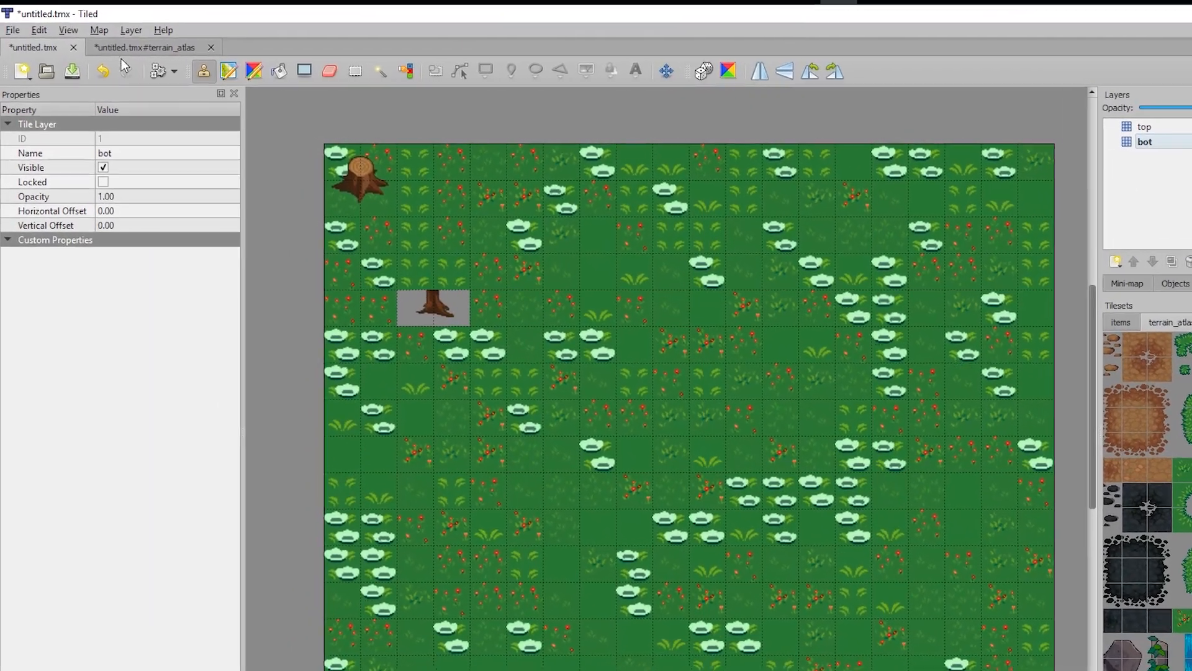
- Undo the second stump and stamp a pine tree on the top layer at the top-left
click(98, 30)
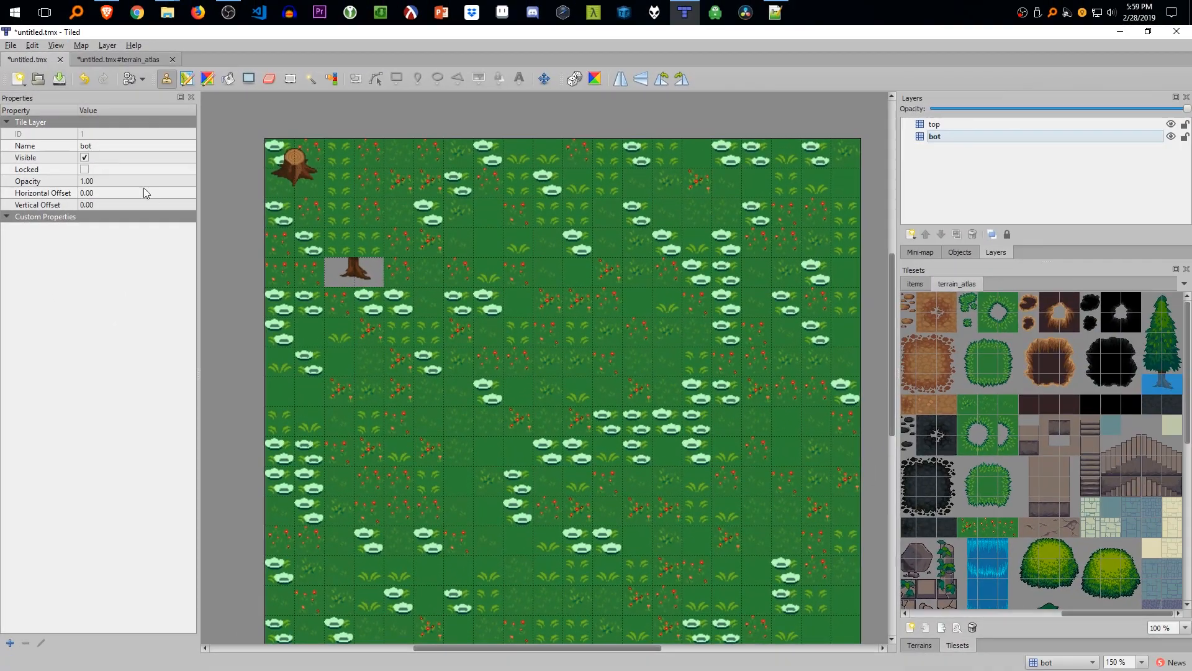
click(934, 124)
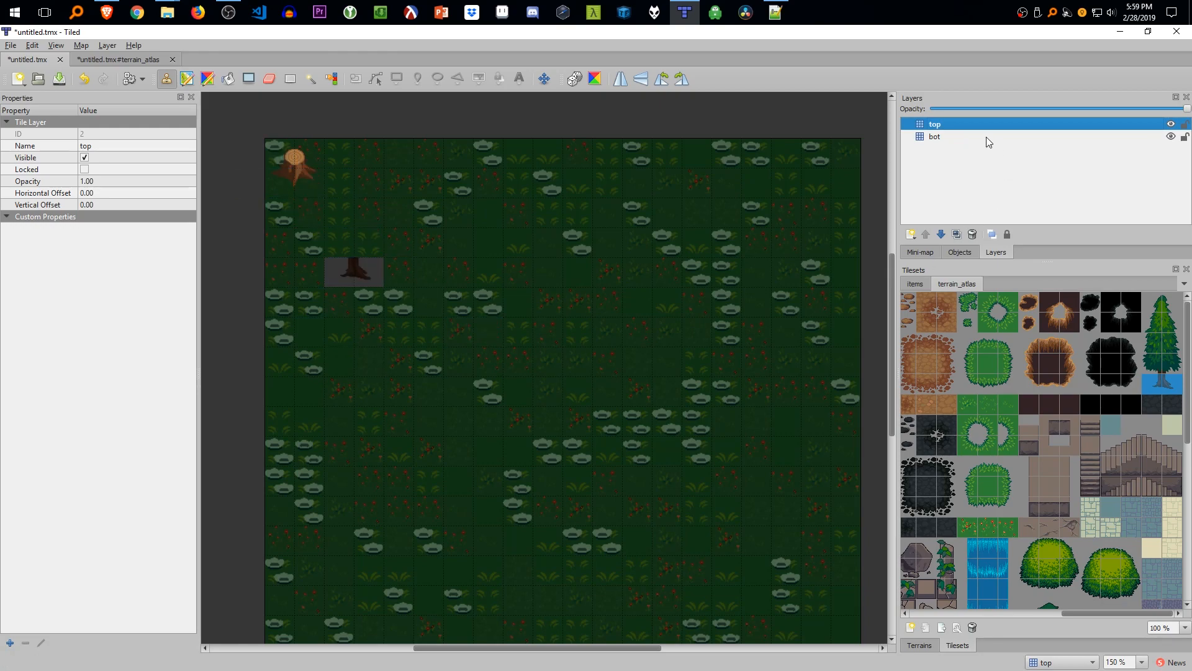
click(292, 183)
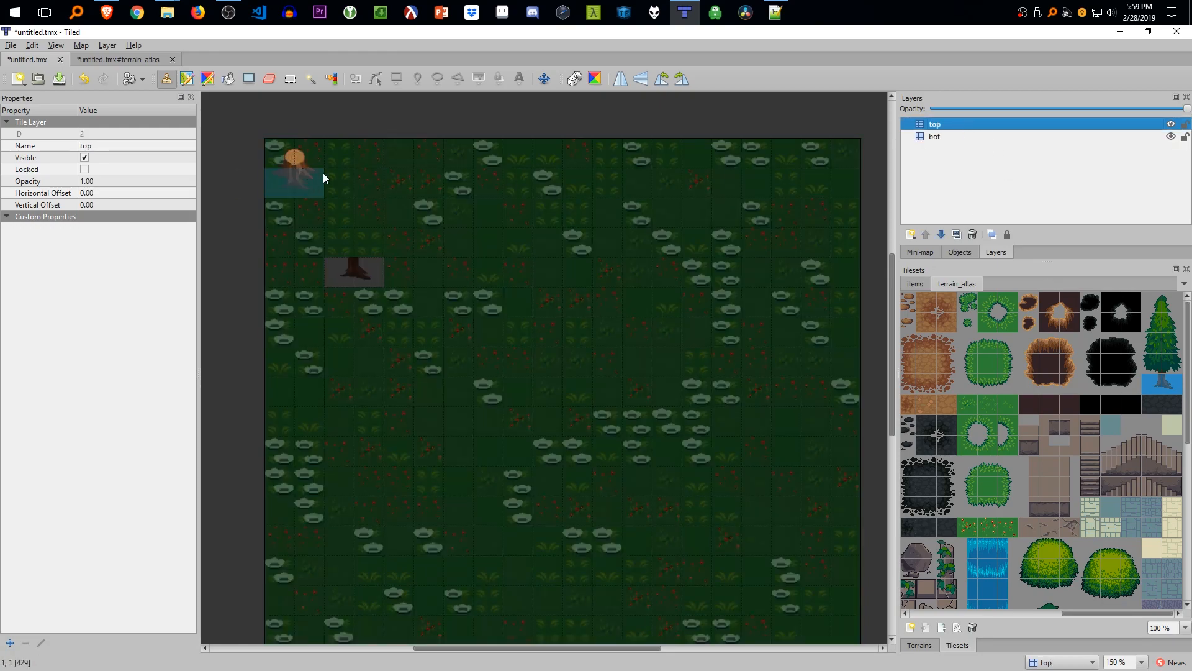
click(934, 136)
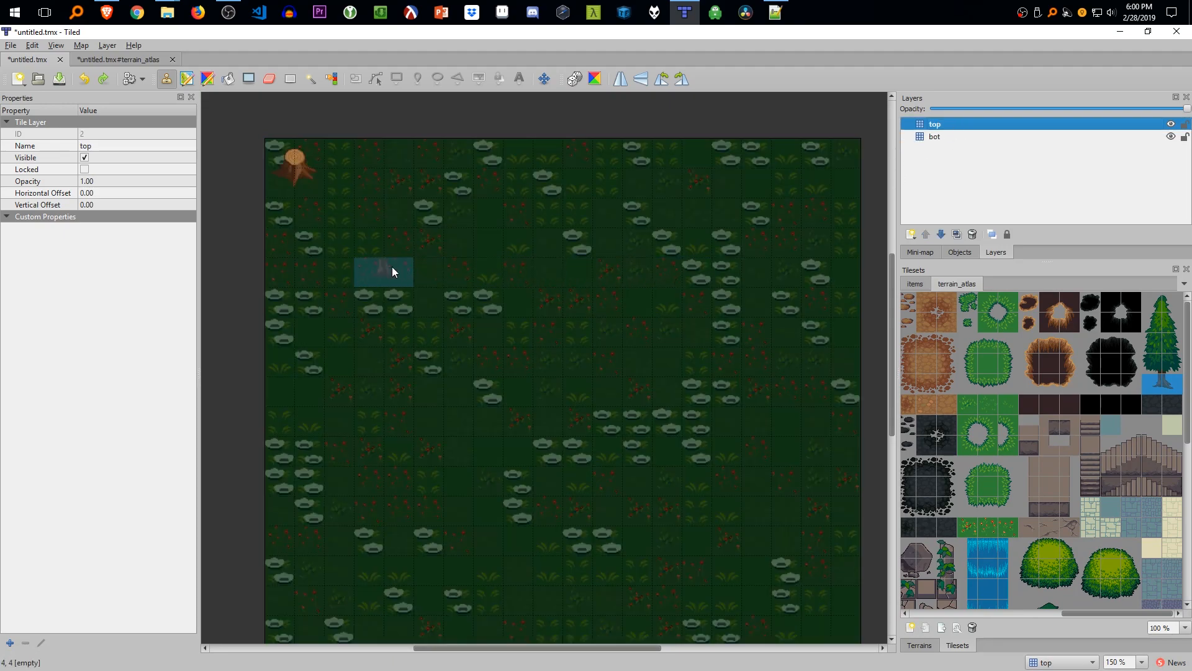
click(383, 272)
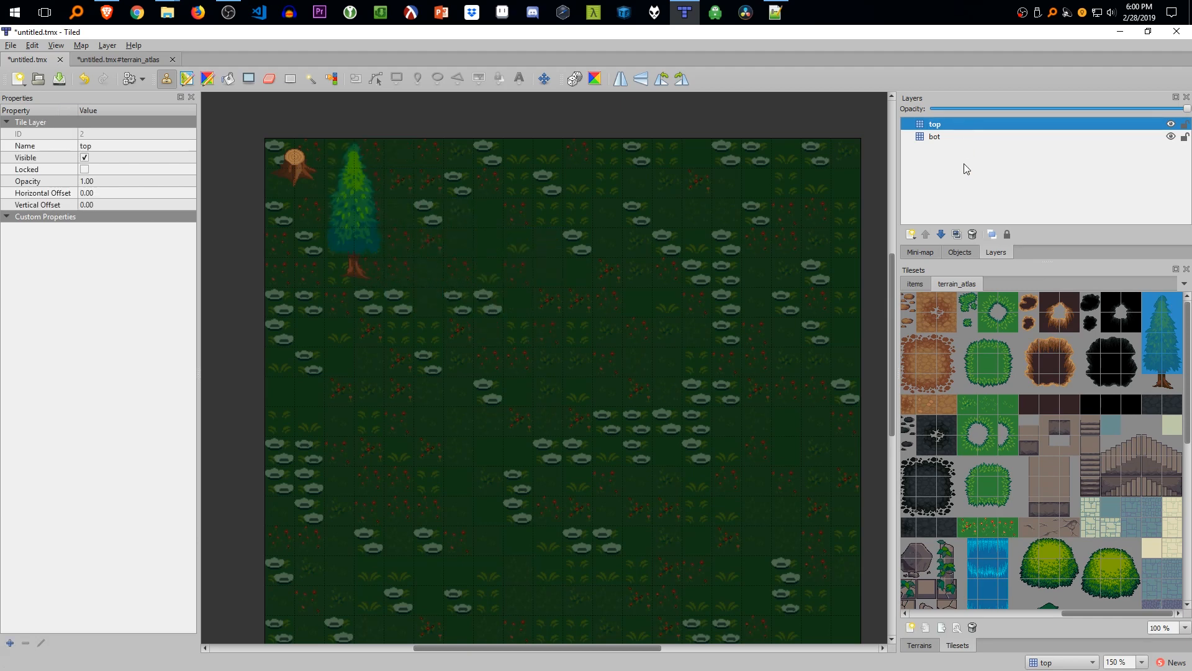
click(799, 183)
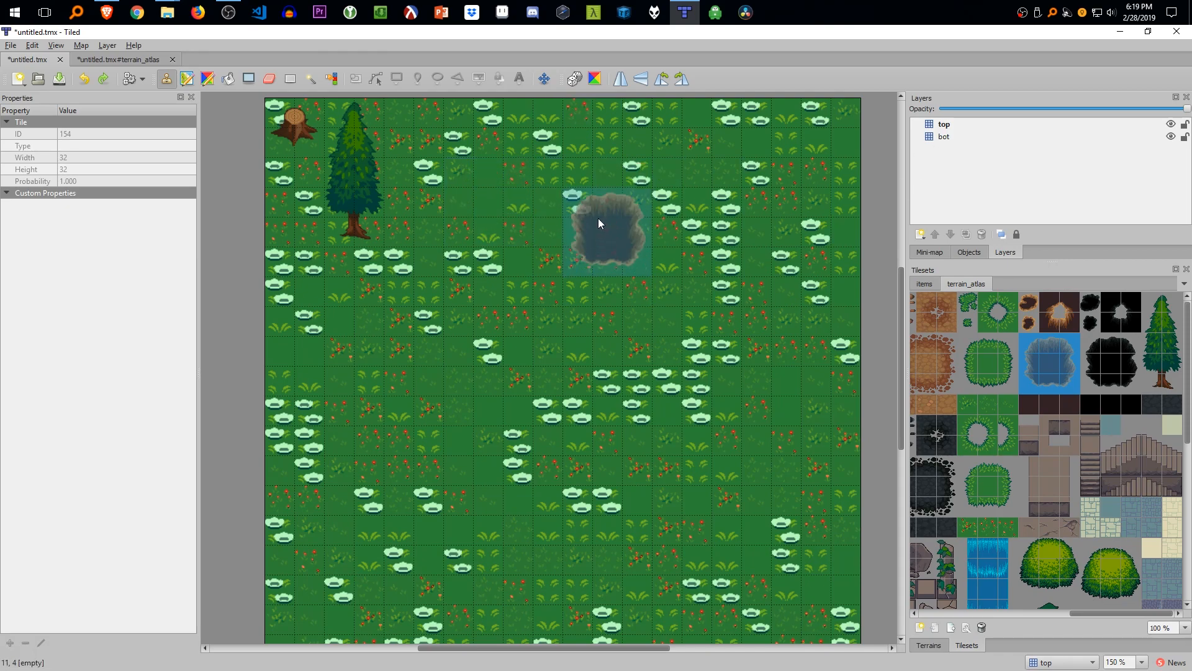
- Stamp a dirt hole on the top layer right of the pine tree
click(944, 136)
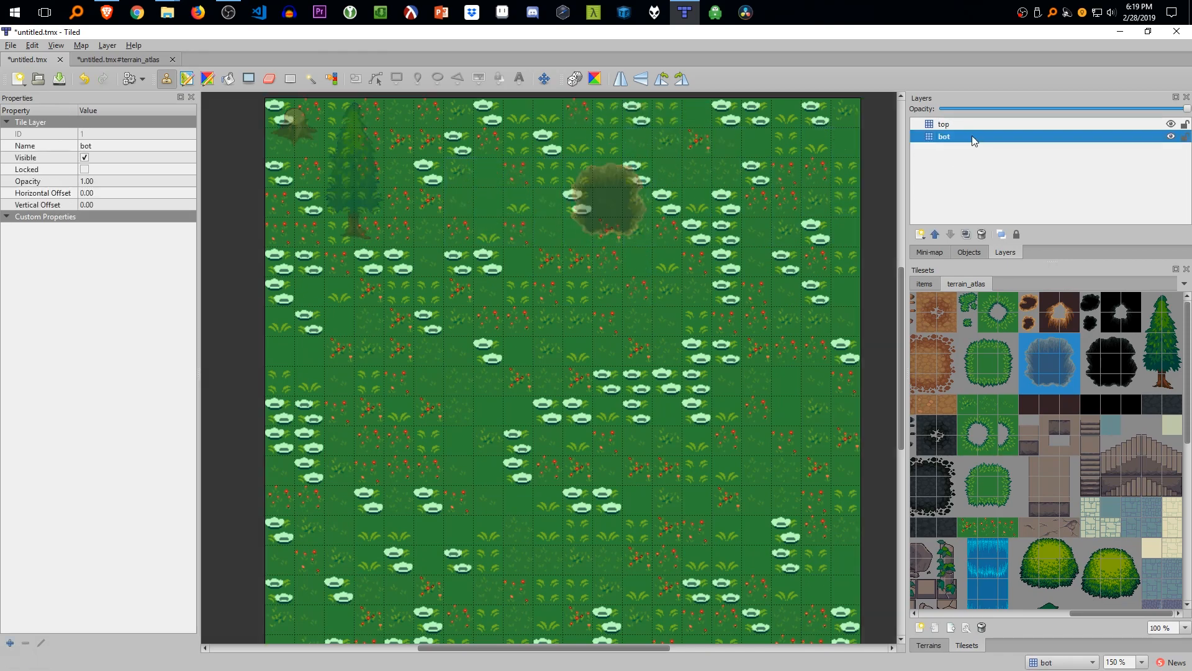
click(945, 124)
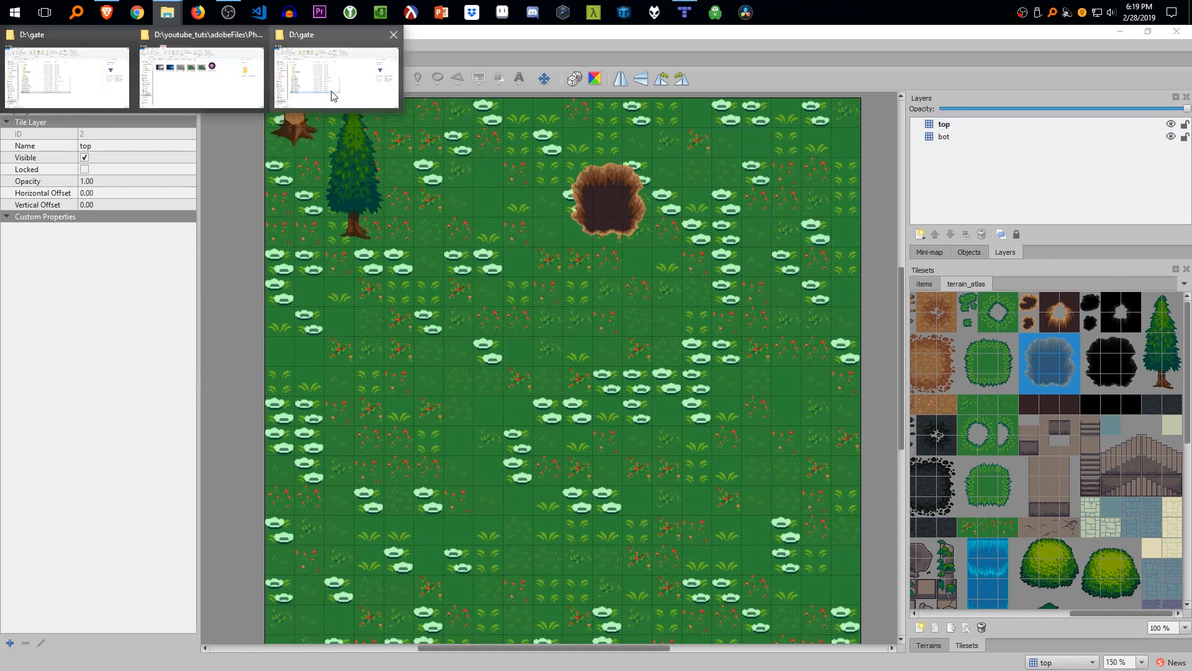
- Open untitled.tmx in Notepad, scroll through the CSV layer data, and return to Tiled
right_click(228, 492)
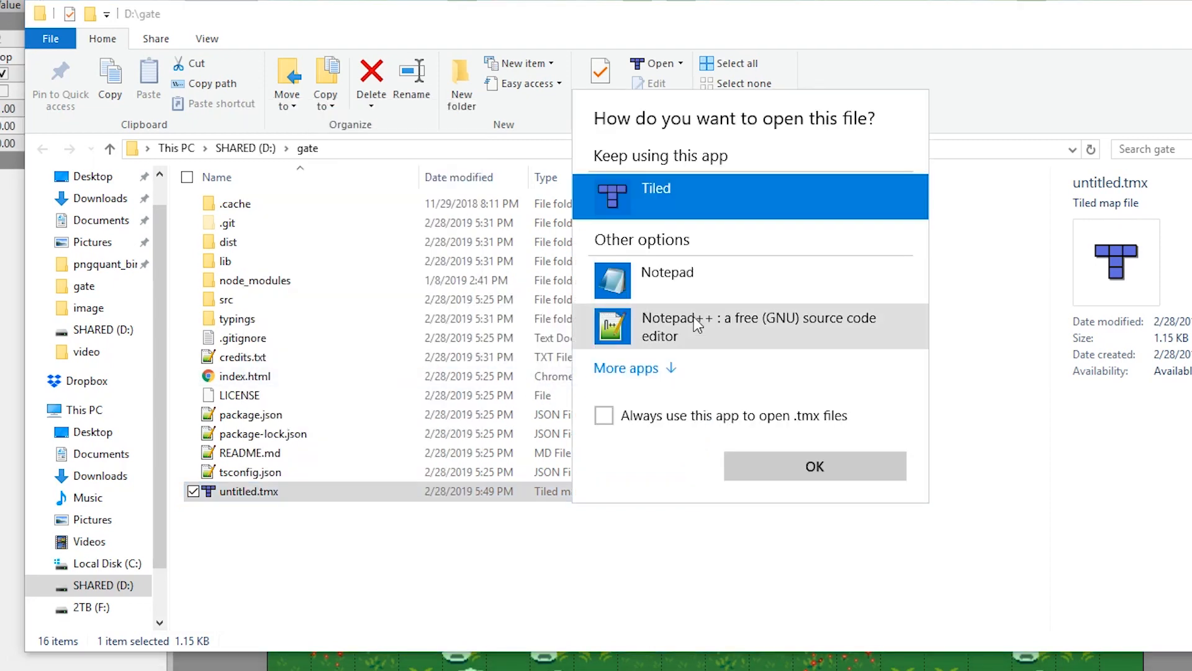
click(667, 272)
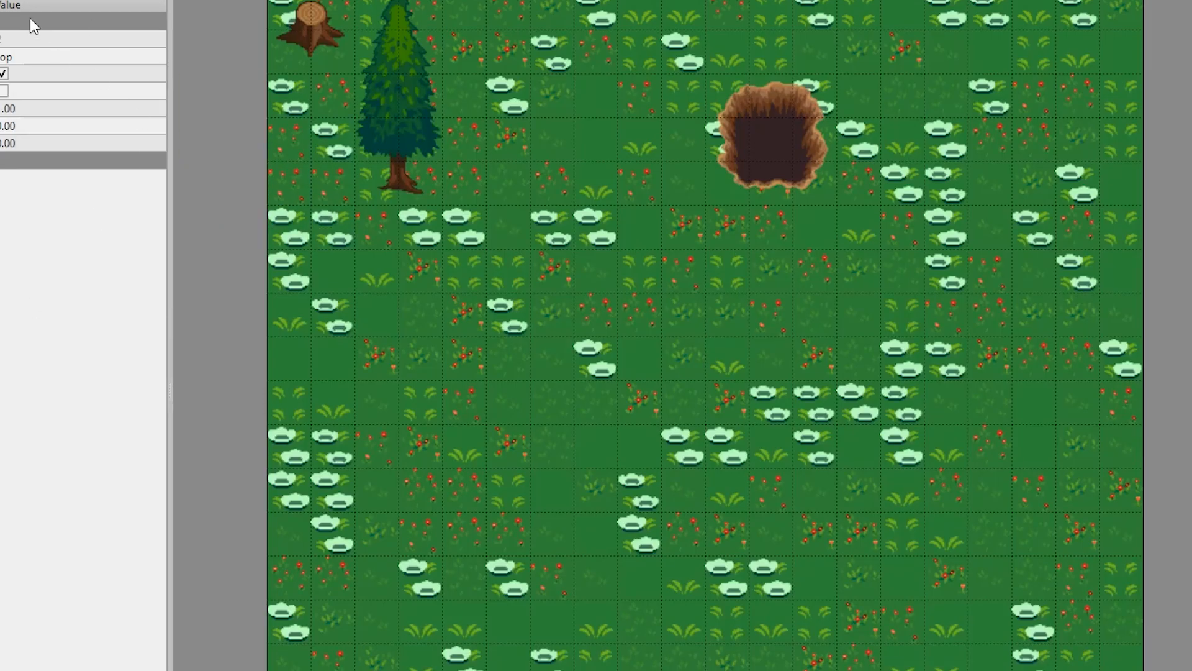
click(796, 393)
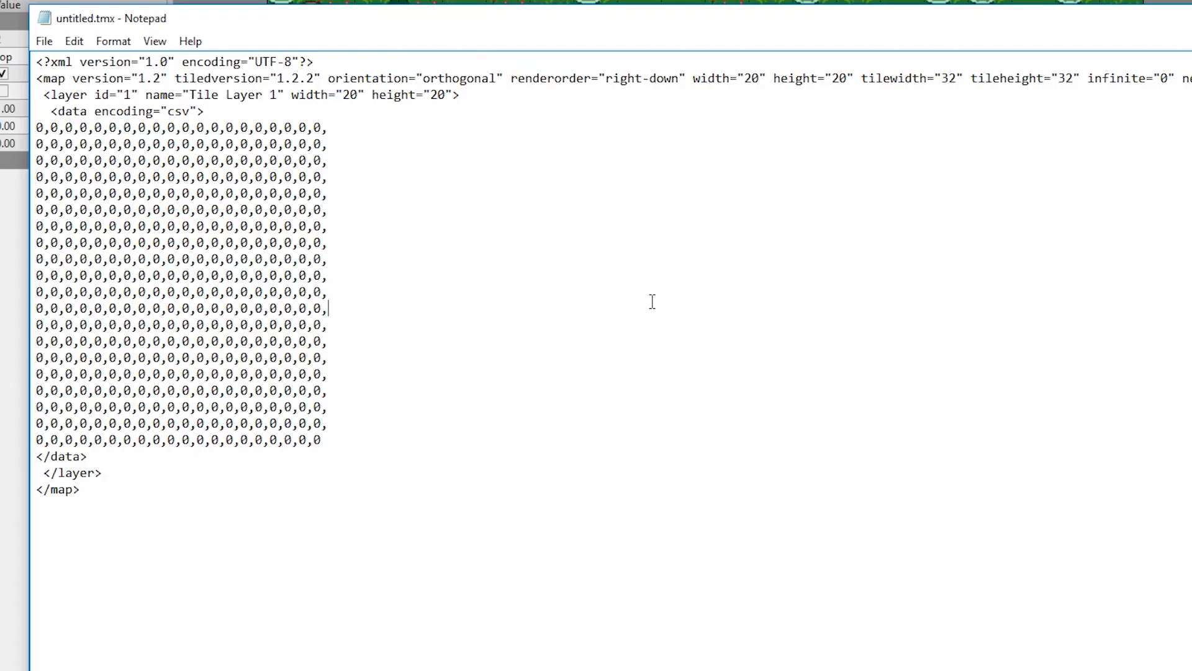
right_click(250, 491)
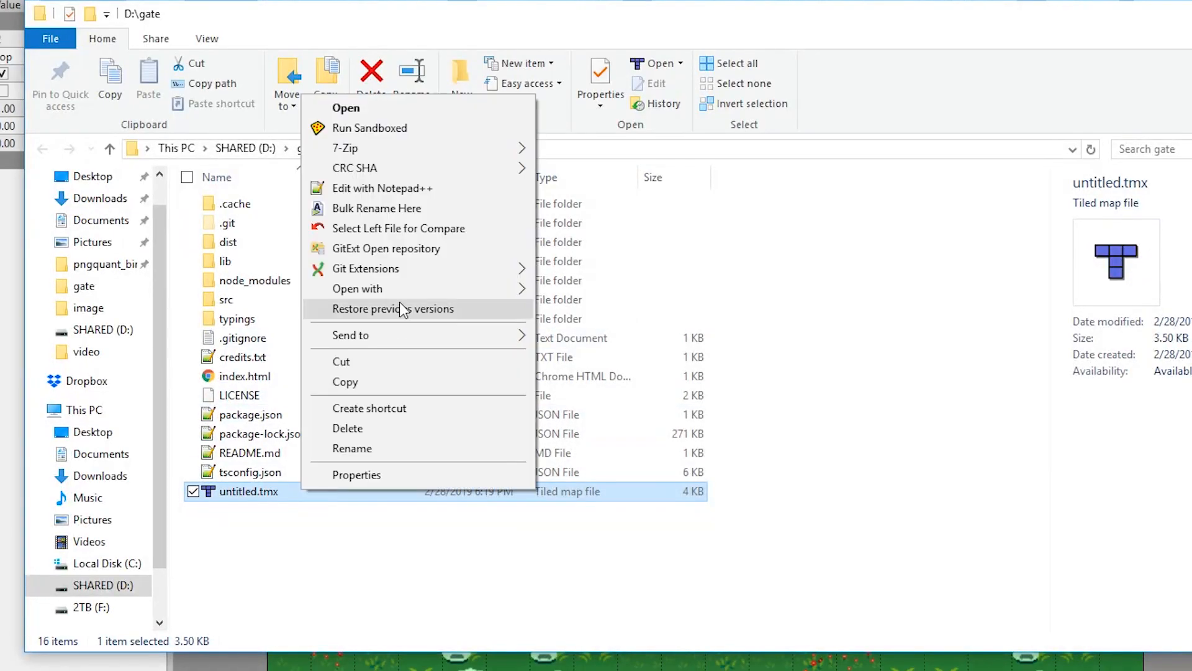
click(382, 188)
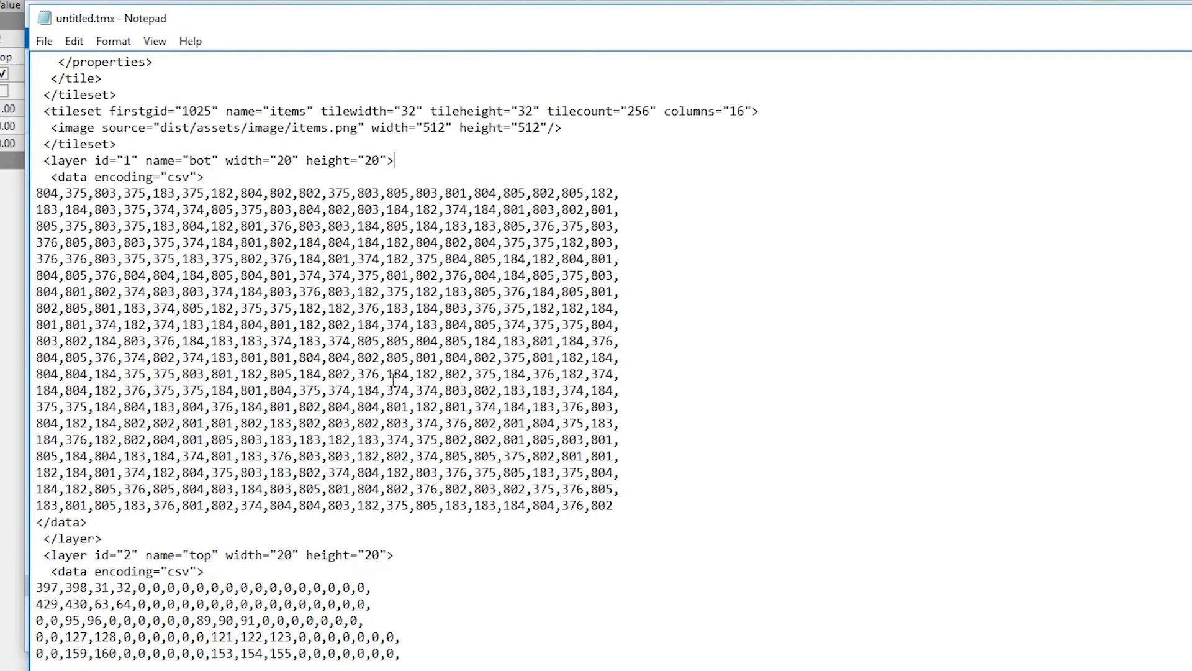
scroll(down, 3)
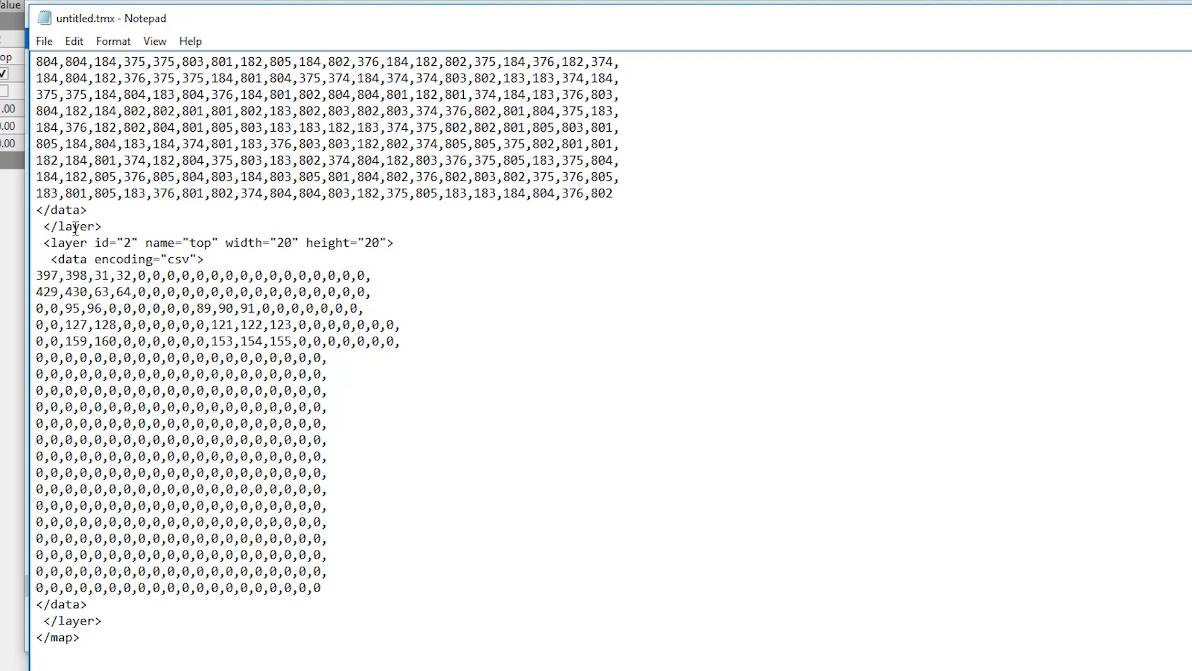
double_click(182, 242)
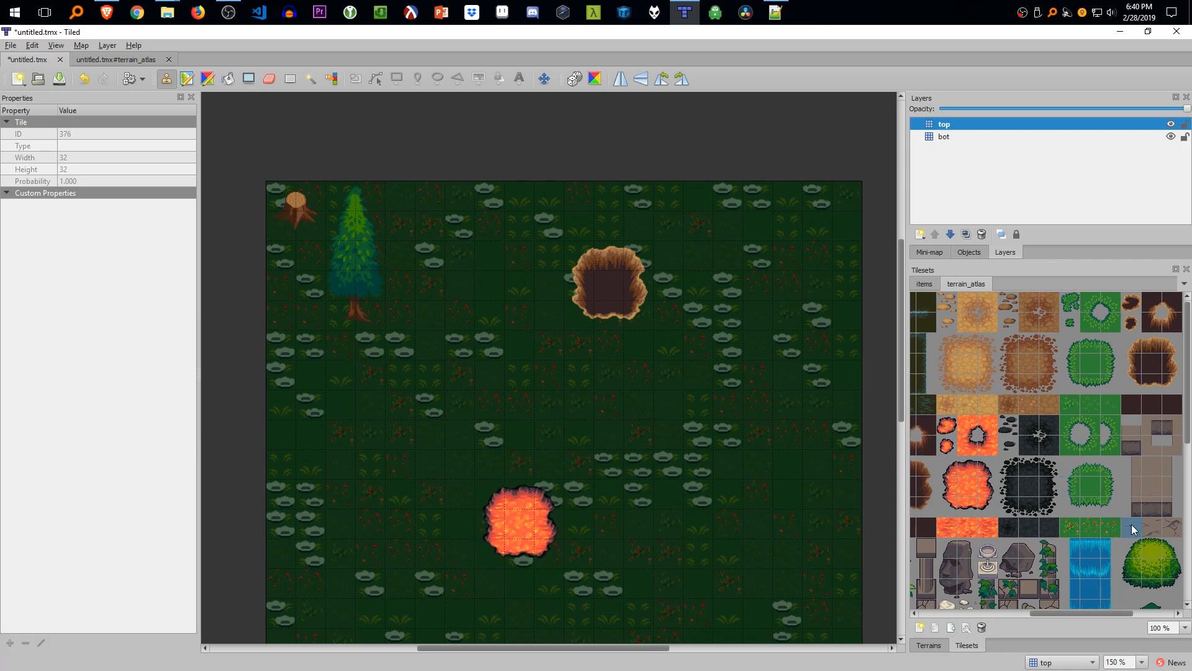
- Stamp mushrooms onto the top layer
scroll(down, 3)
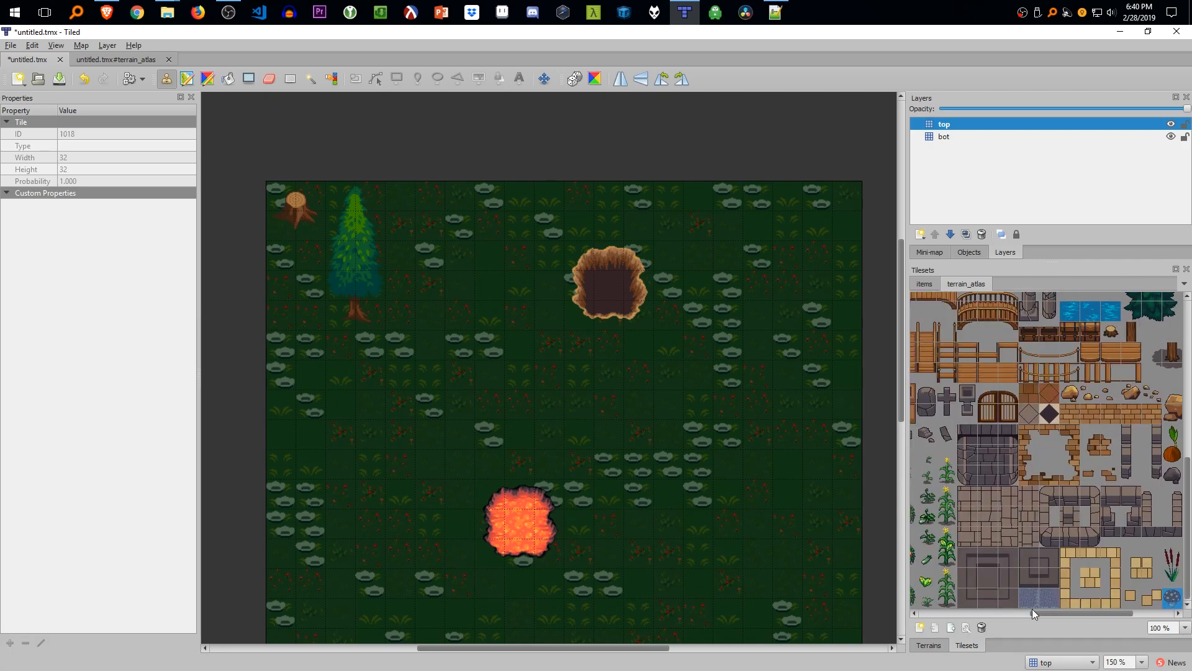
click(518, 196)
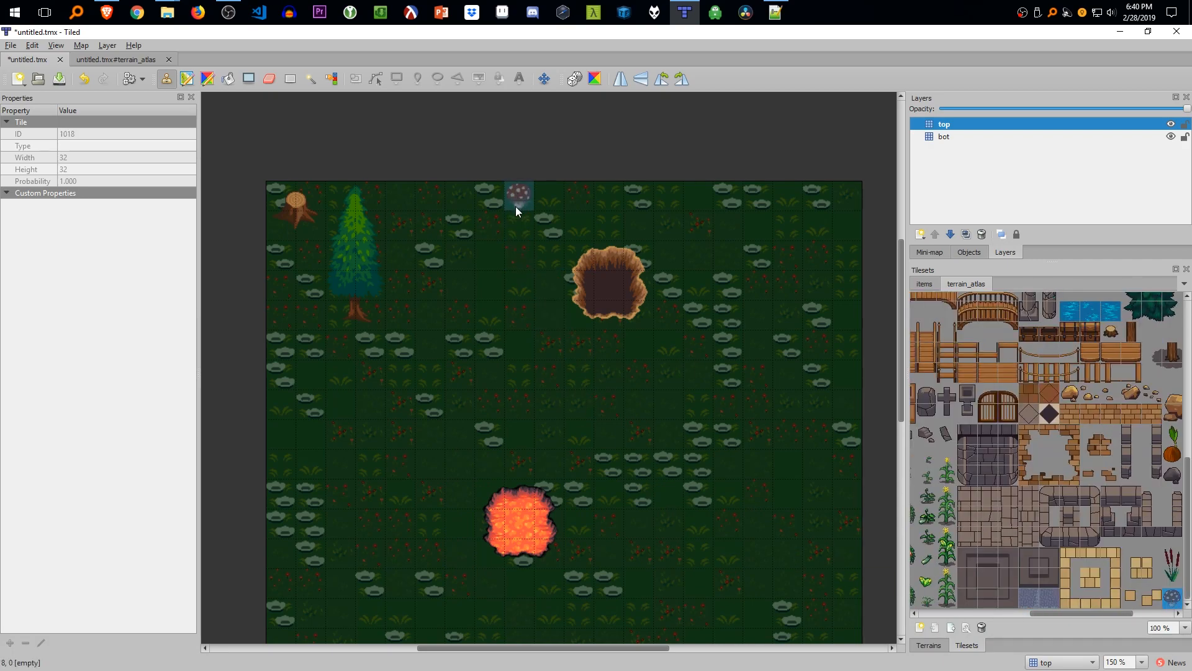
click(460, 372)
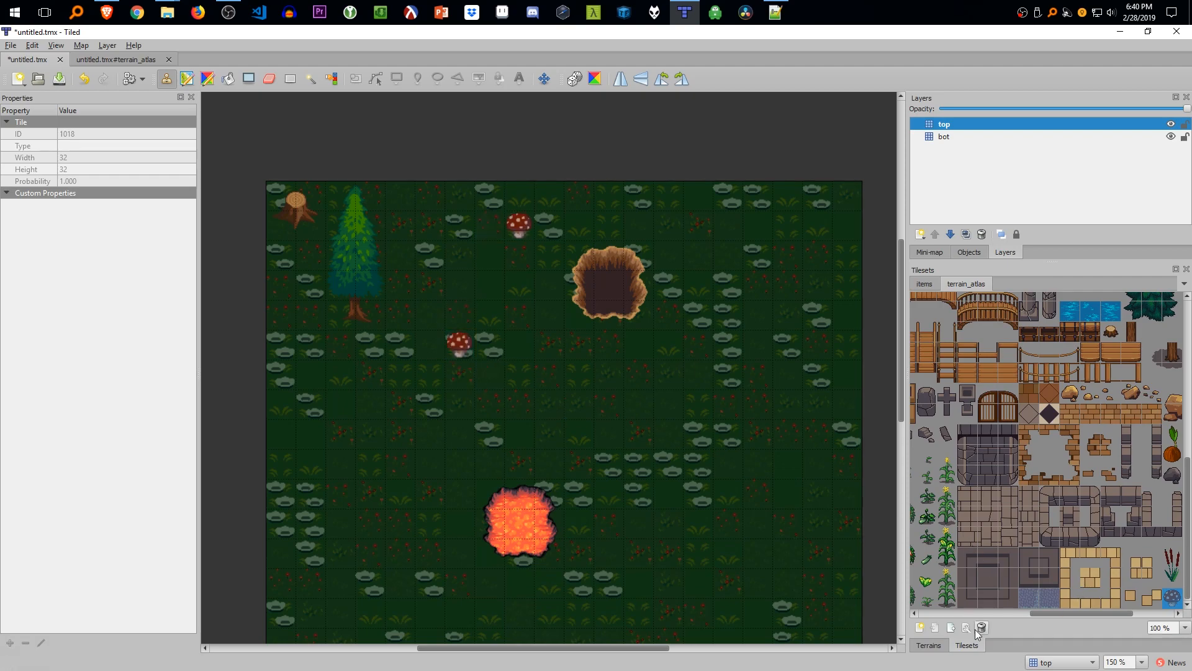
- Add a 'msg' property reading 'looks delicious' to the mushroom tile, then return to the map
click(114, 60)
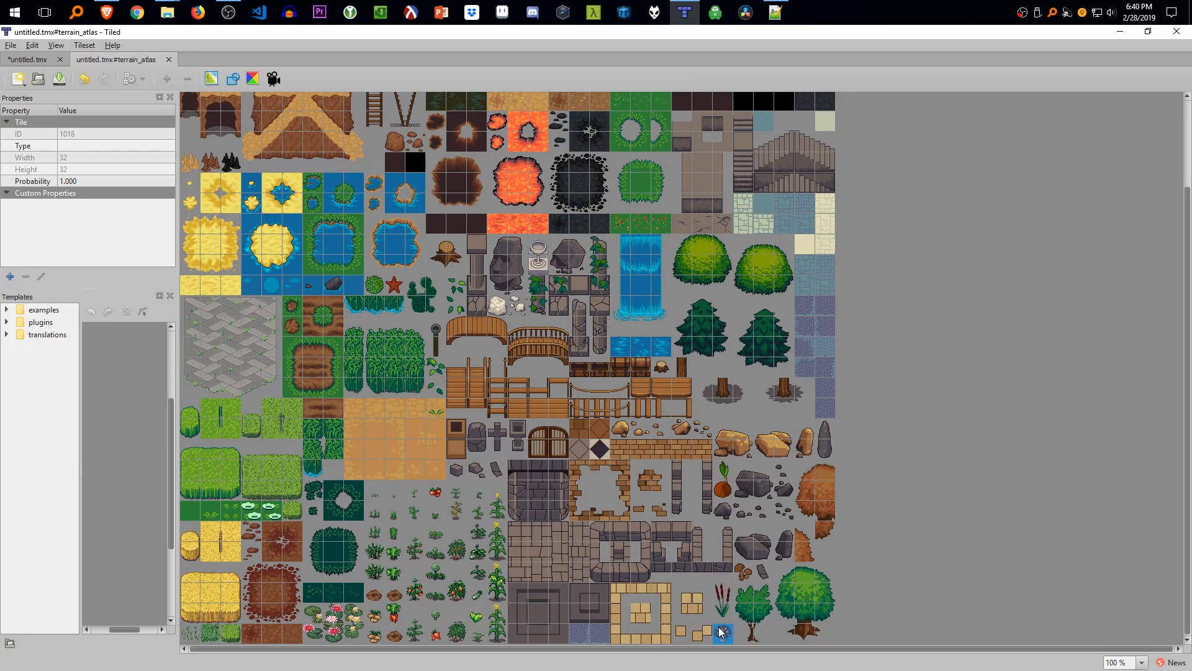
click(10, 275)
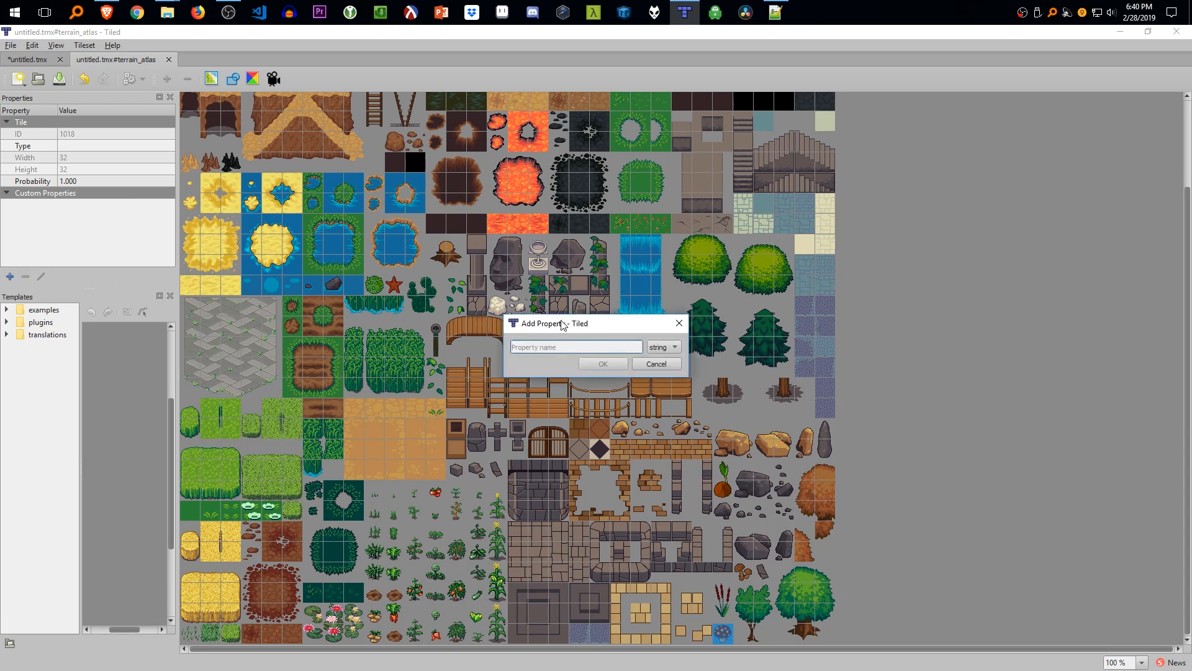
click(602, 363)
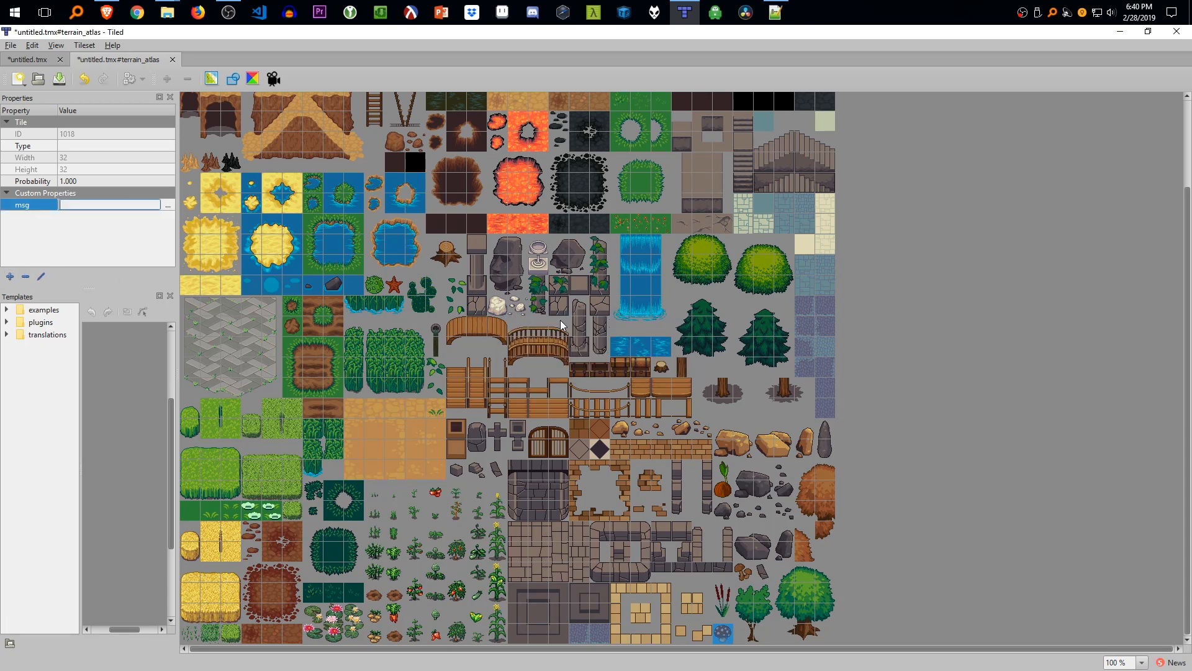
text(looks delicious)
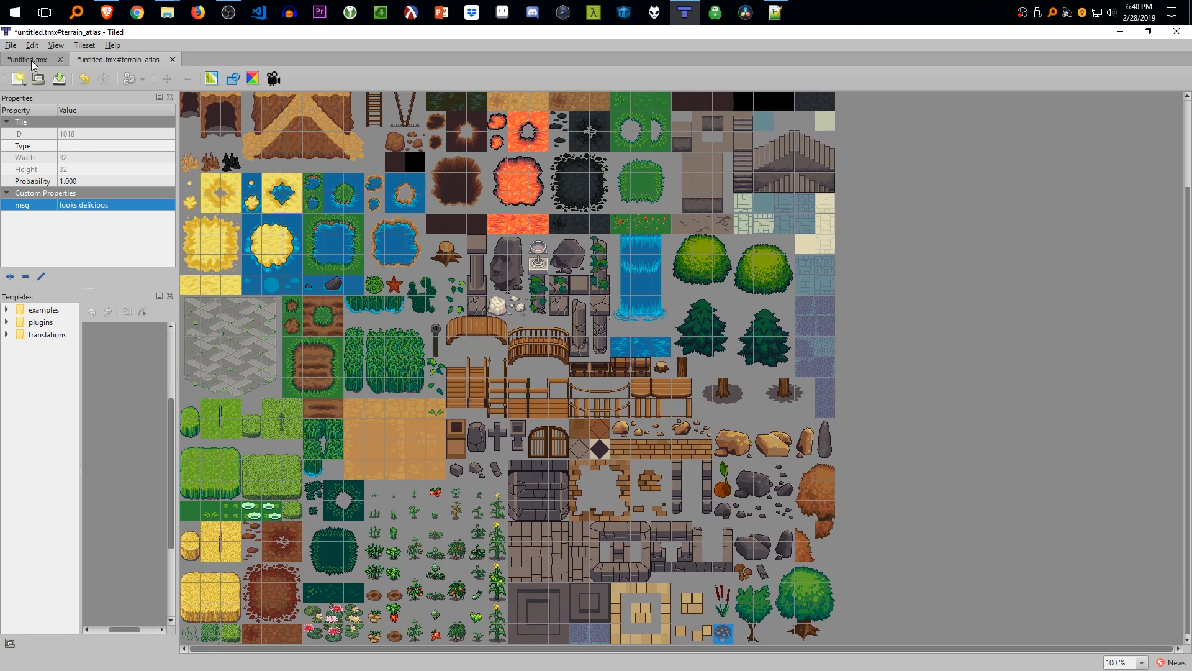
click(28, 59)
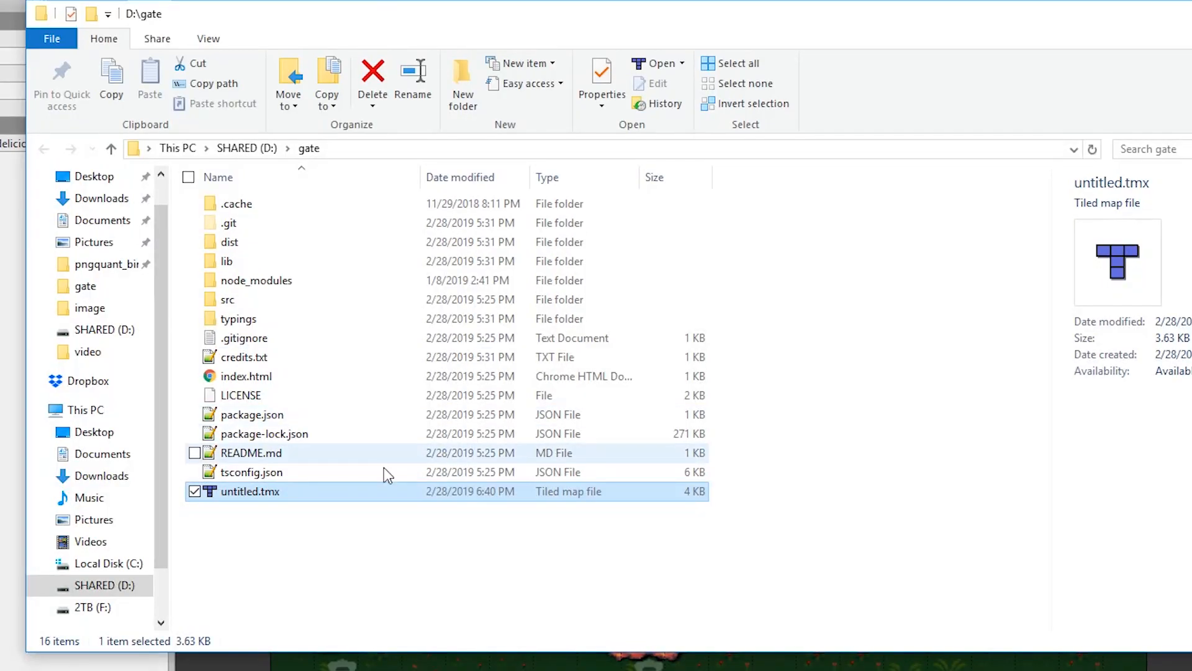
- Open untitled.tmx in Notepad to read the collides and msg tile property XML
right_click(249, 492)
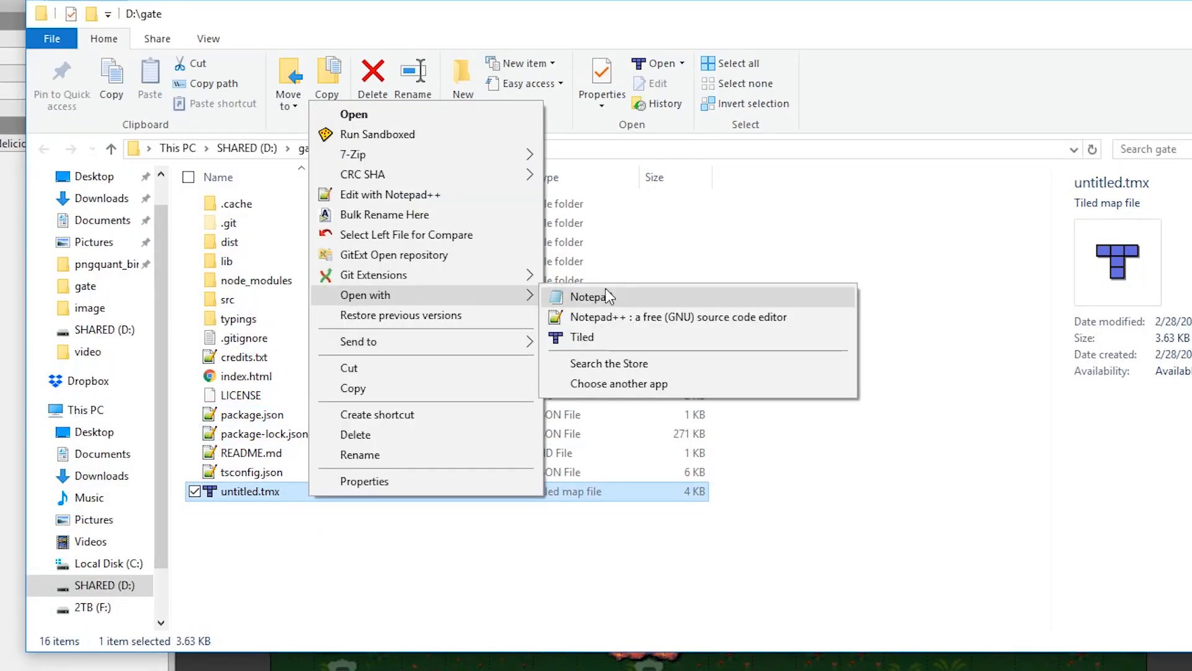
click(588, 297)
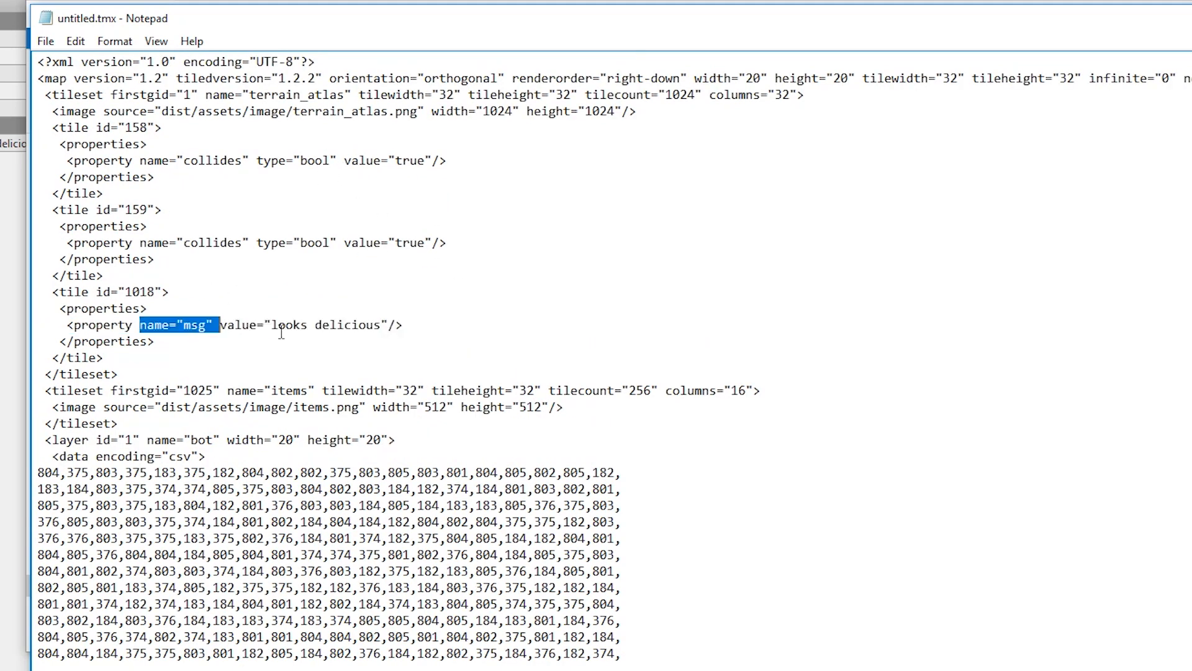
key(ctrl+f)
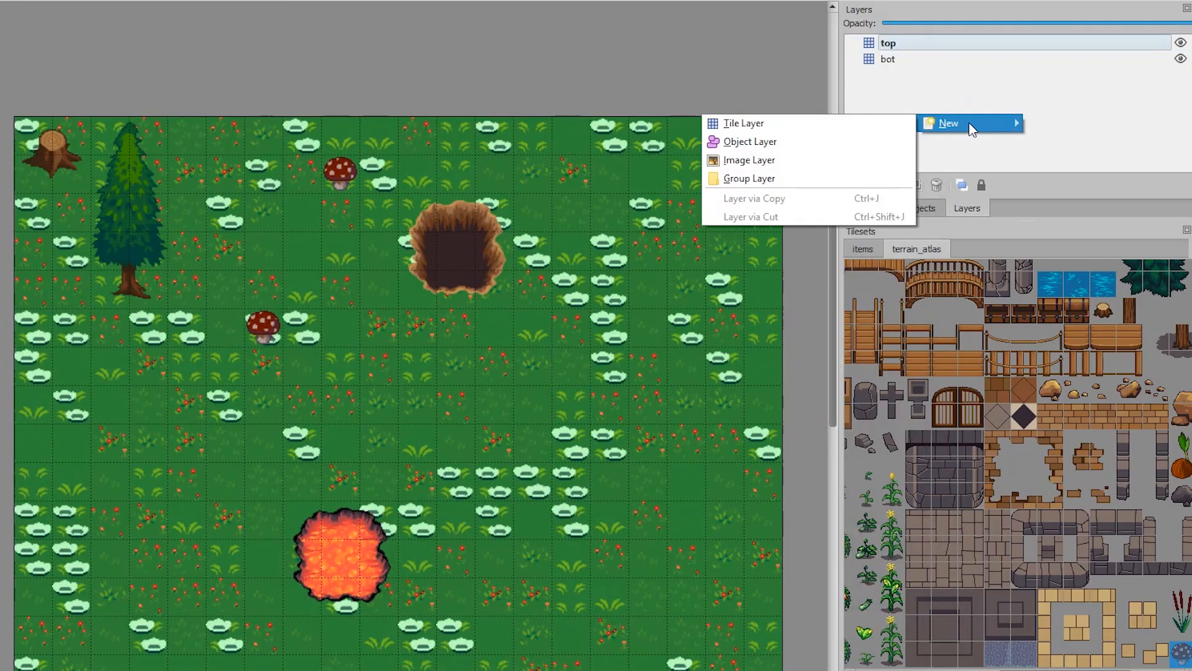
- Create the items object layer and give the mushroom objects a 'restore' property of 5
click(750, 160)
text(items)
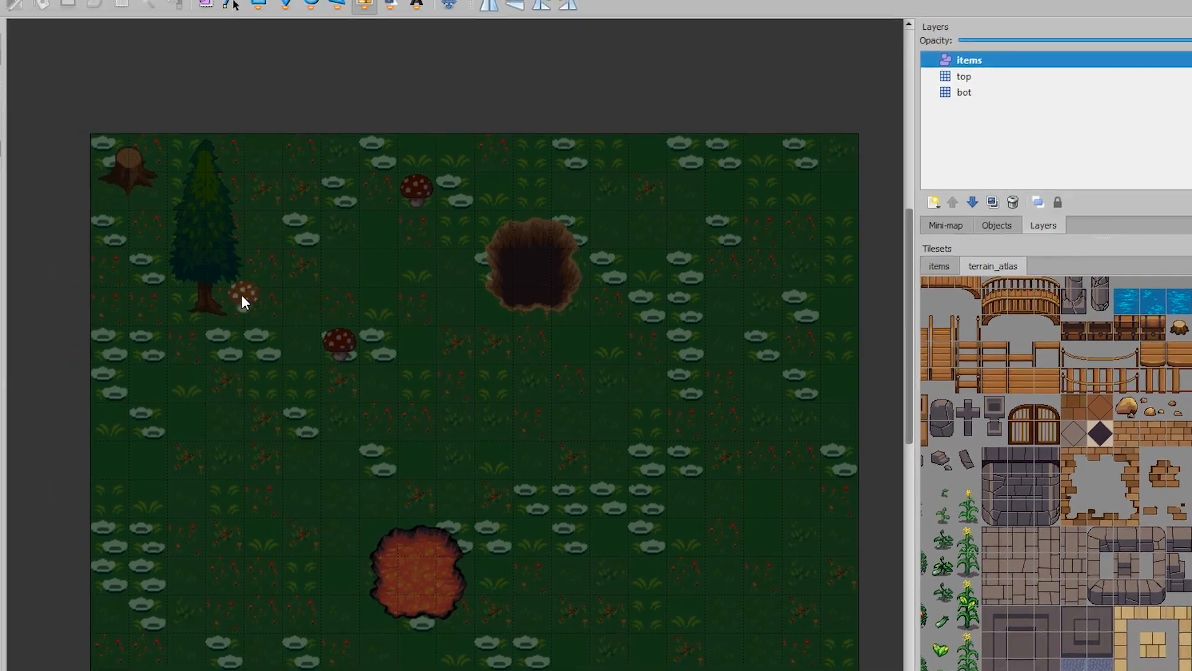
click(61, 13)
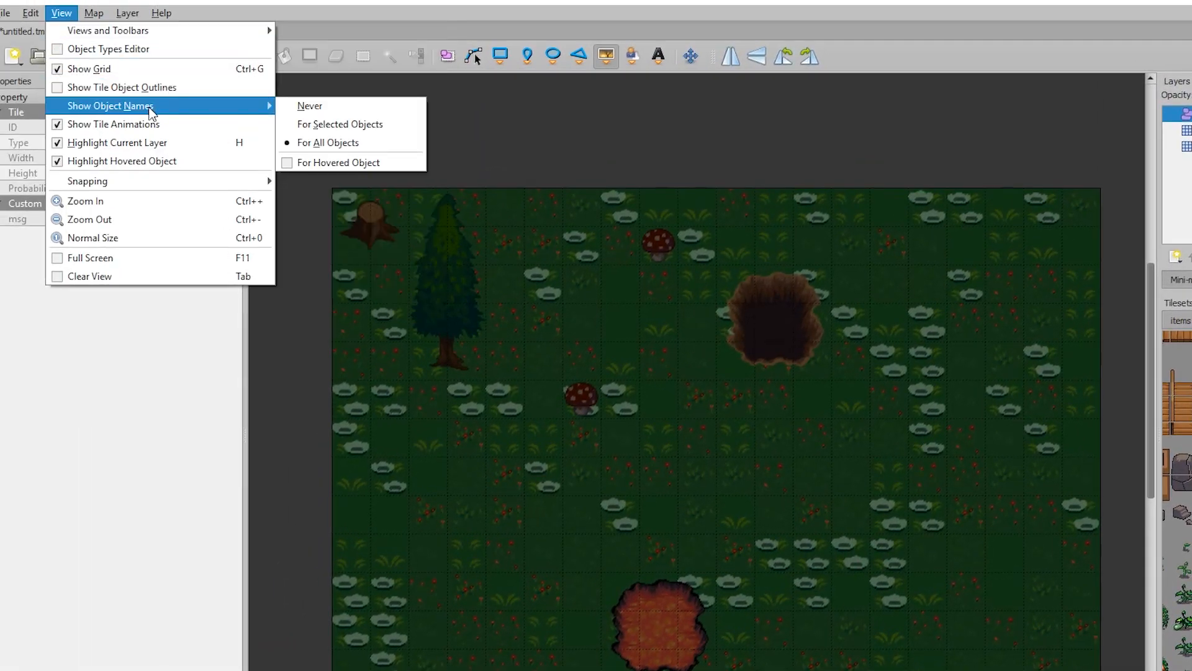
mouse_move(88, 181)
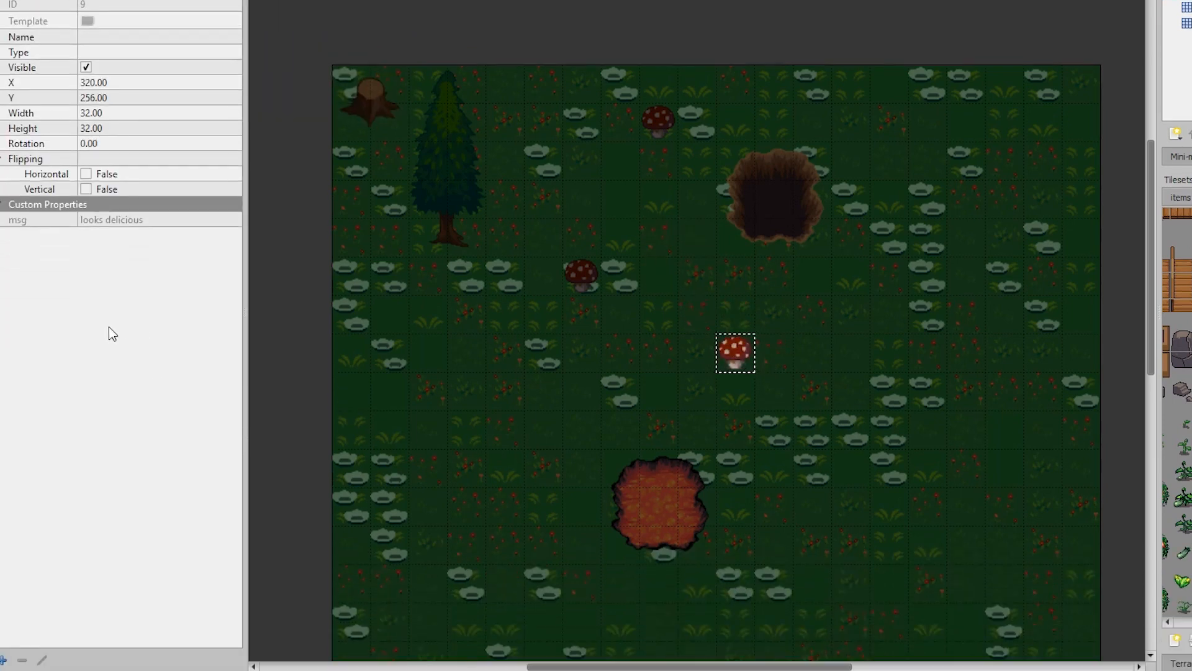
click(10, 658)
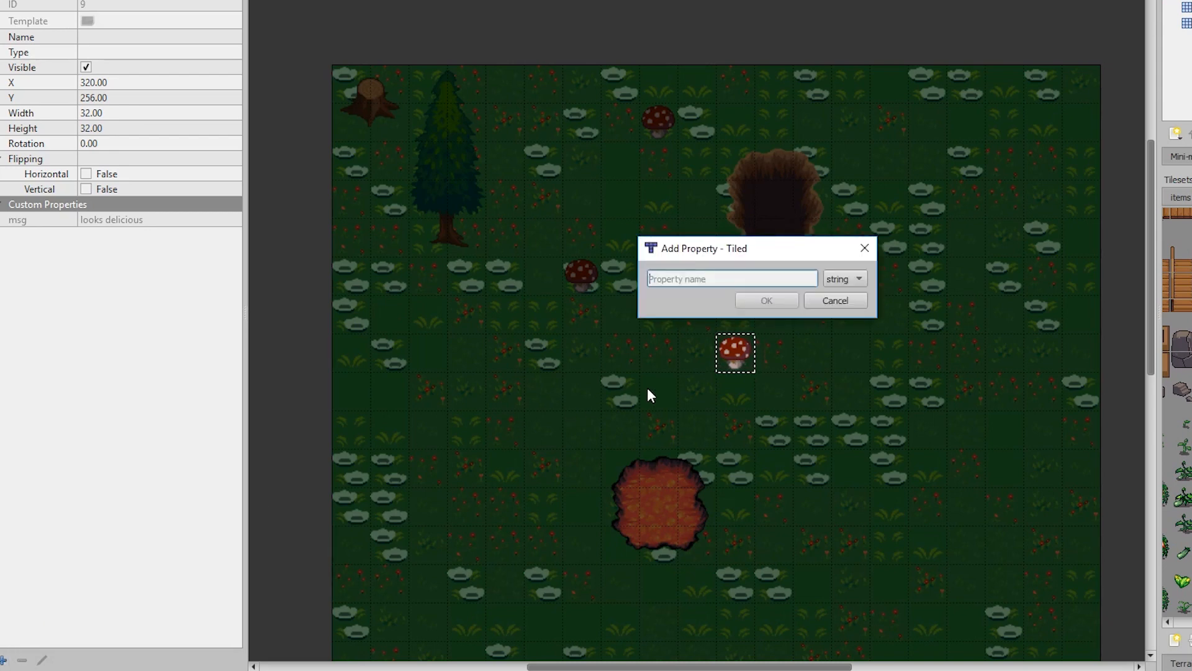
text(h)
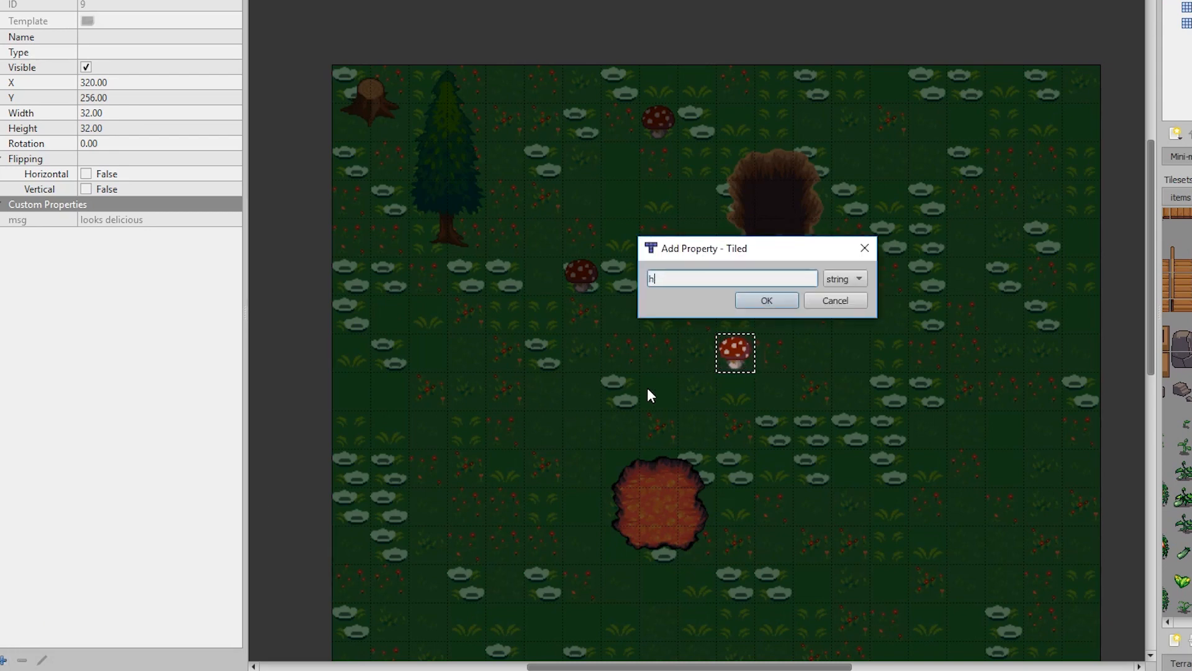
click(766, 299)
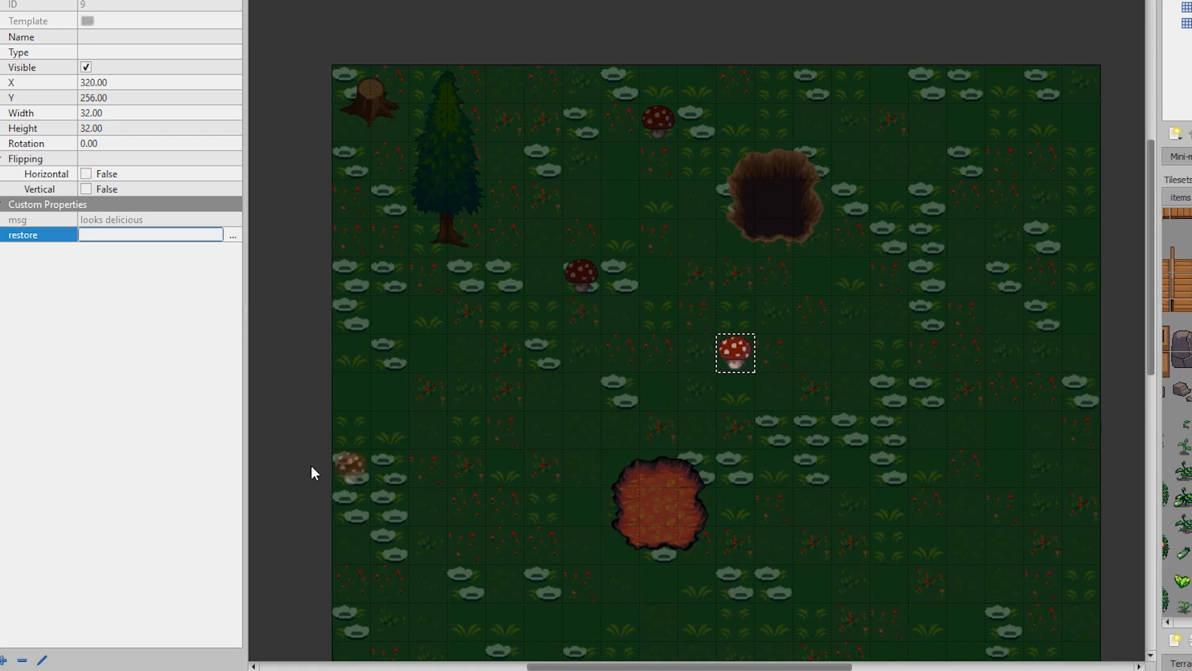
text(5)
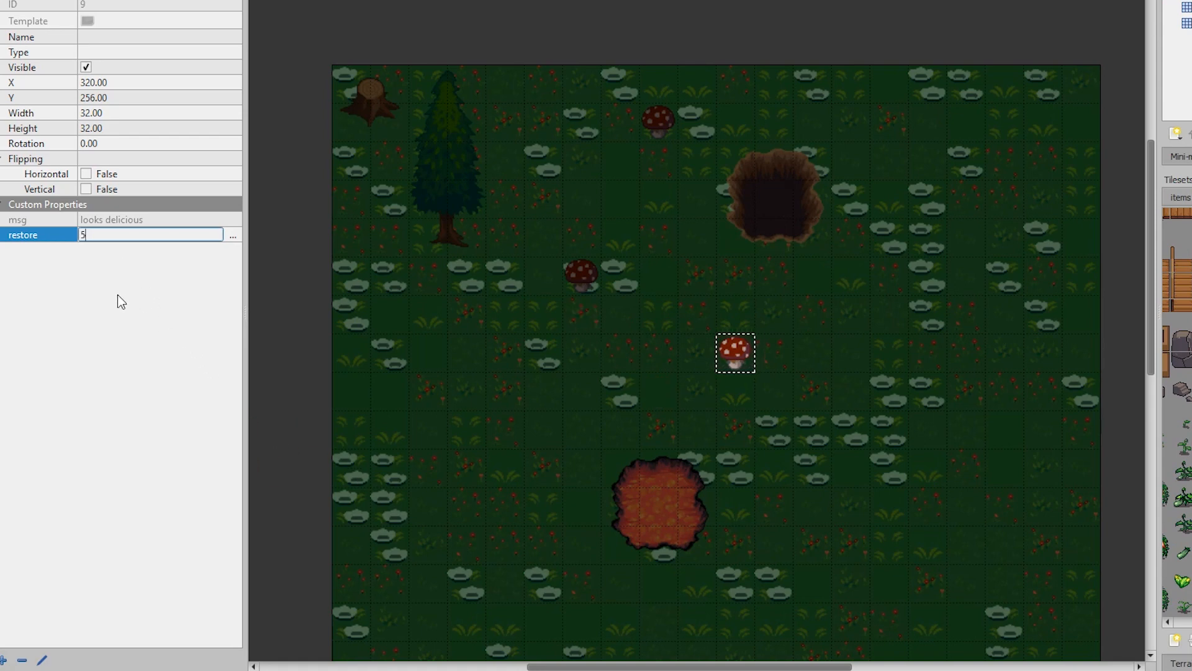
click(467, 430)
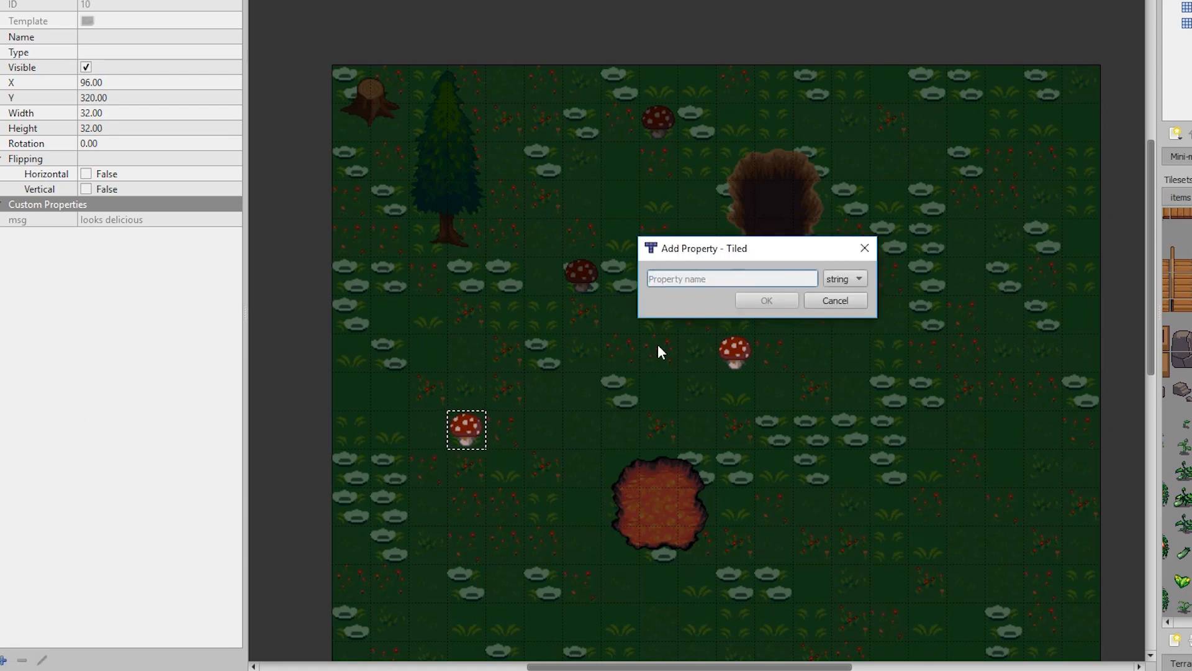
text(restore)
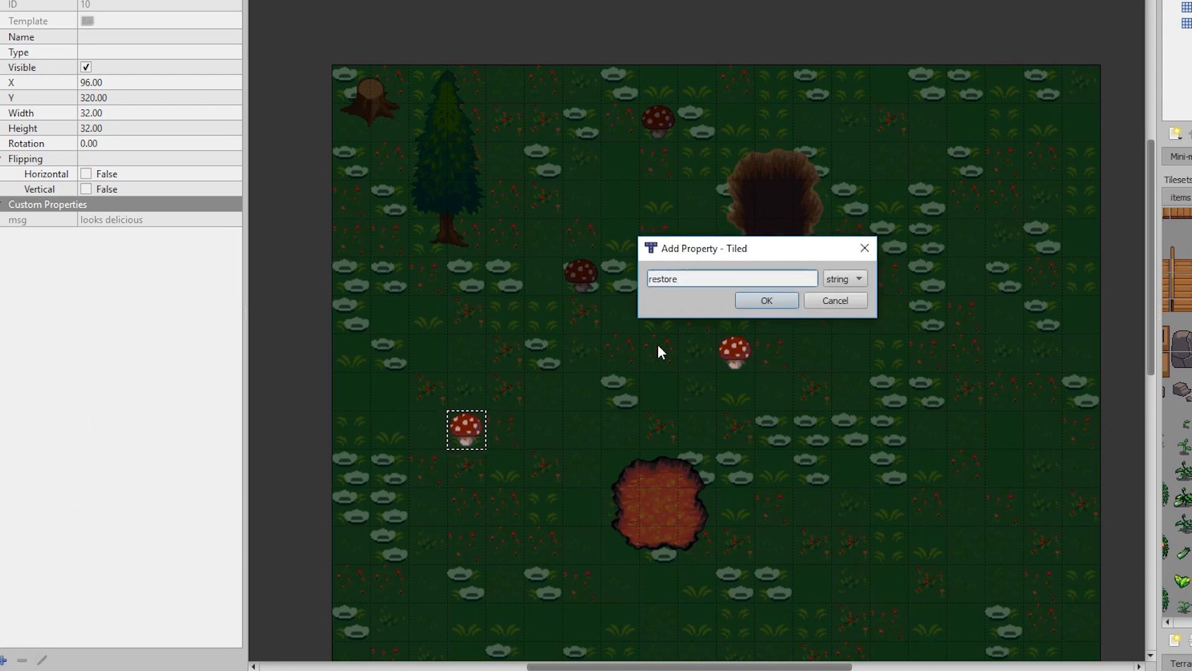
click(766, 299)
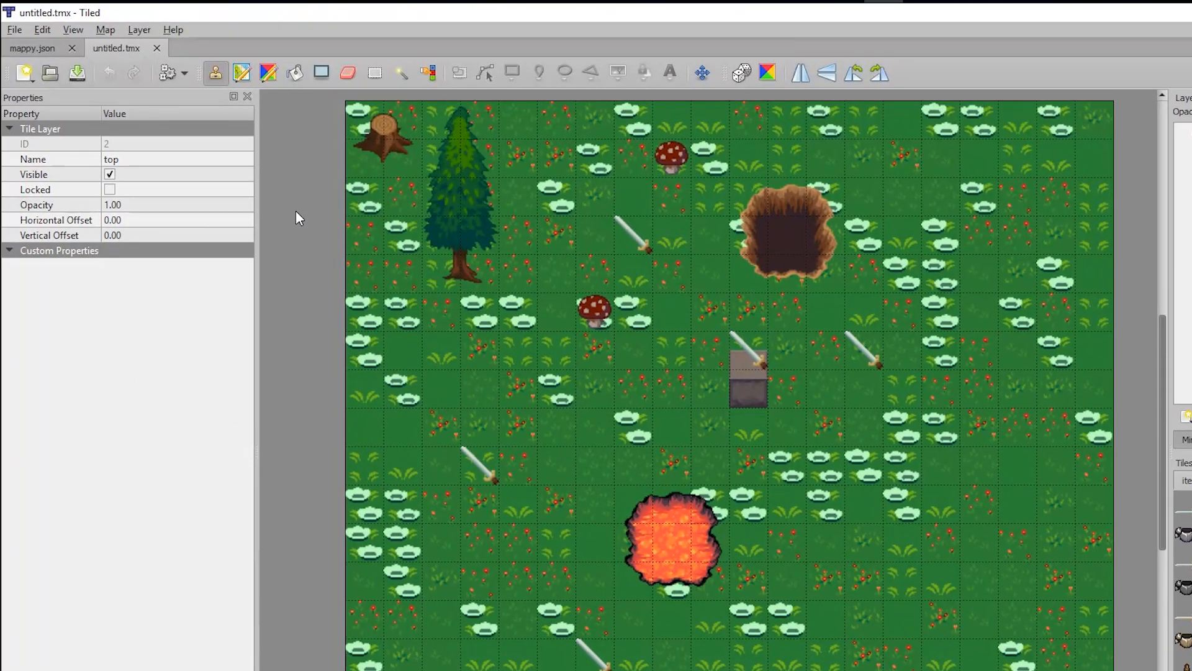
- Save As untitled.json in JSON format inside a newly created dist/assets/maps folder
click(14, 30)
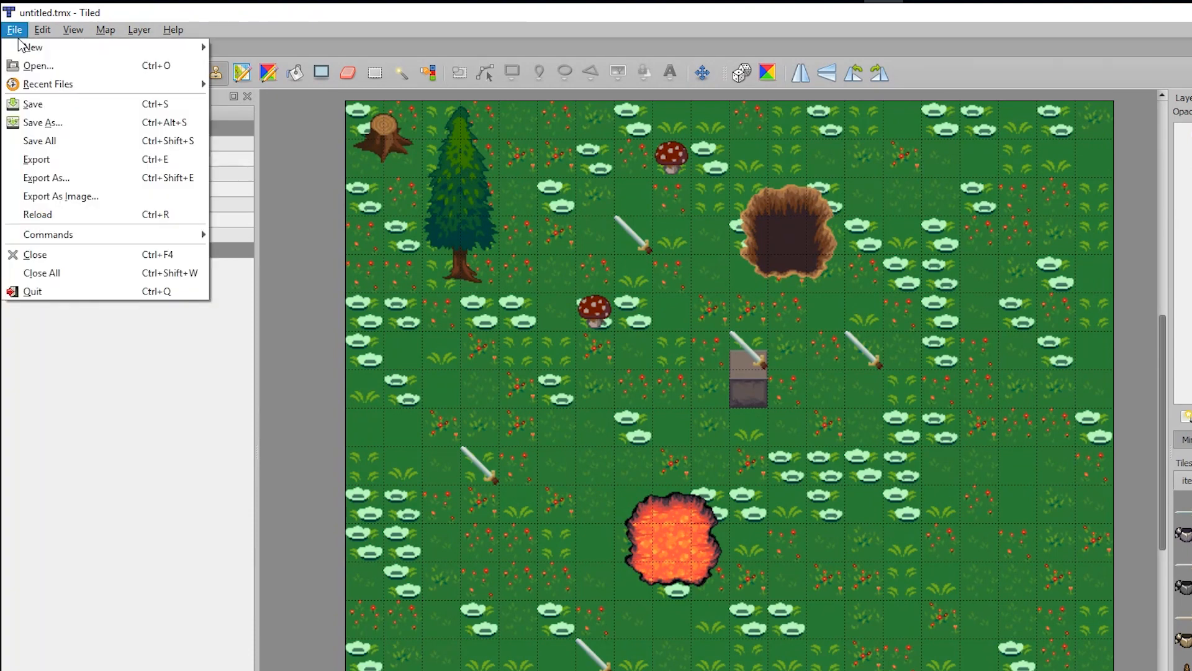
click(43, 122)
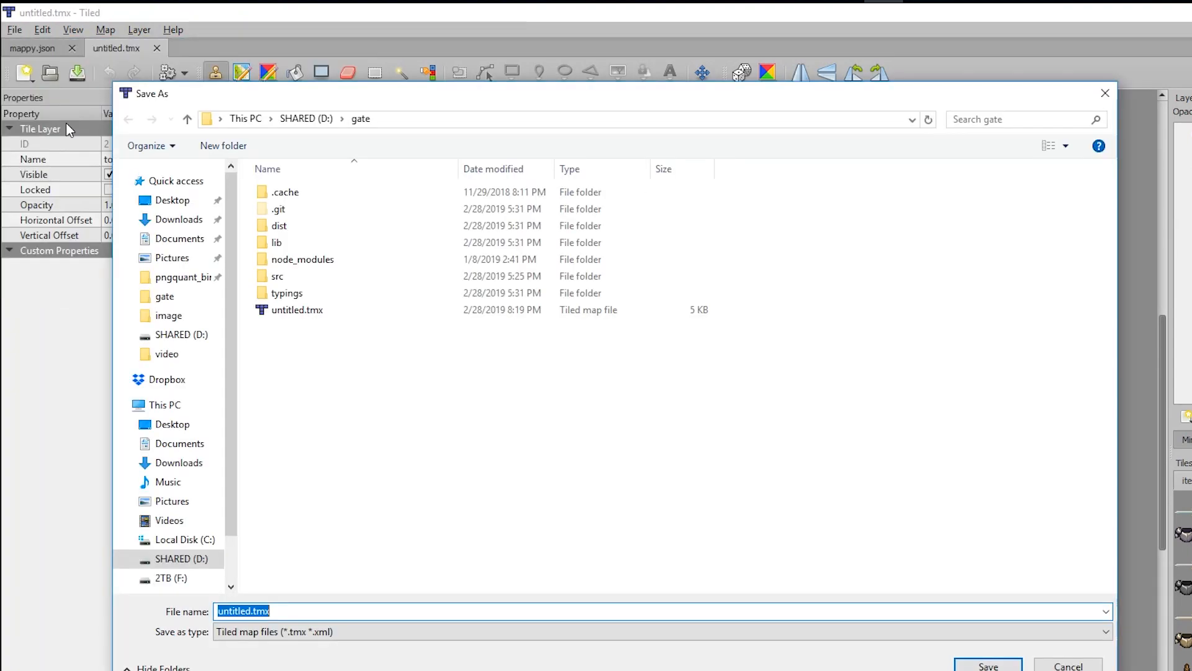
double_click(280, 225)
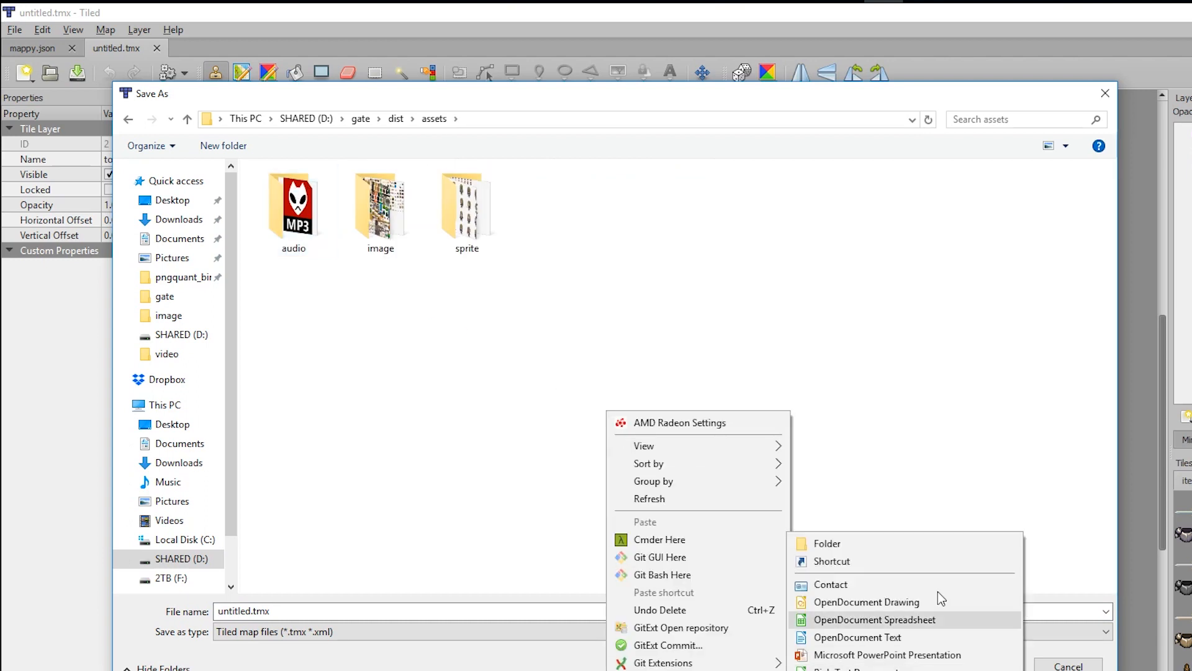
click(827, 543)
text(maps)
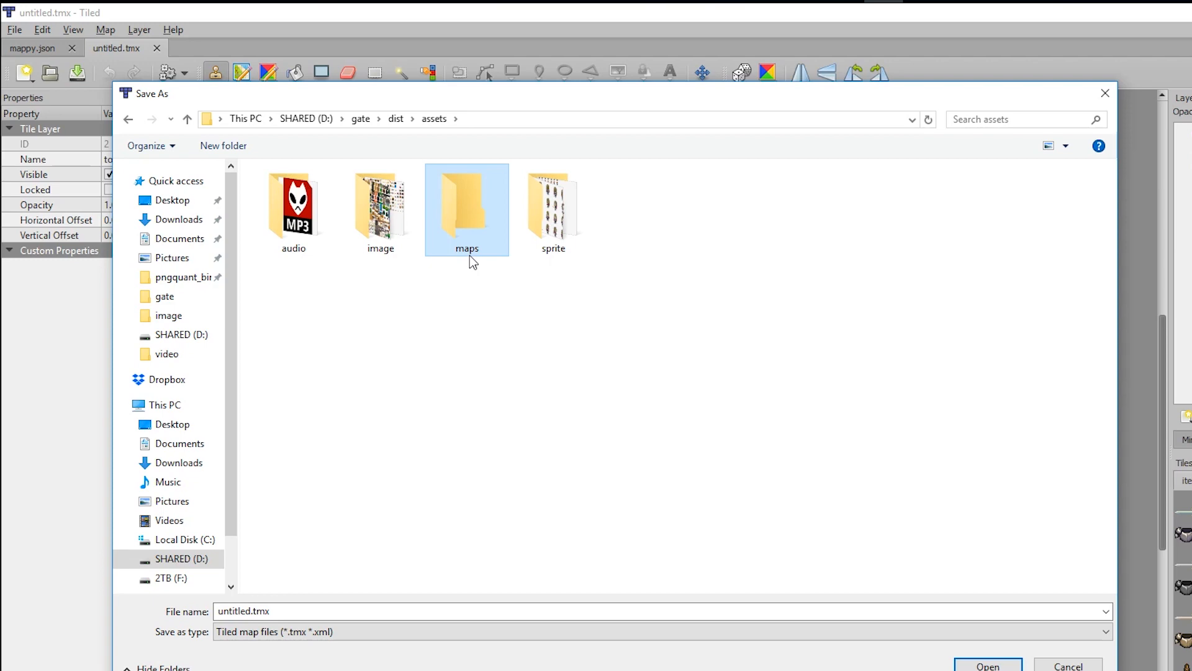
double_click(467, 205)
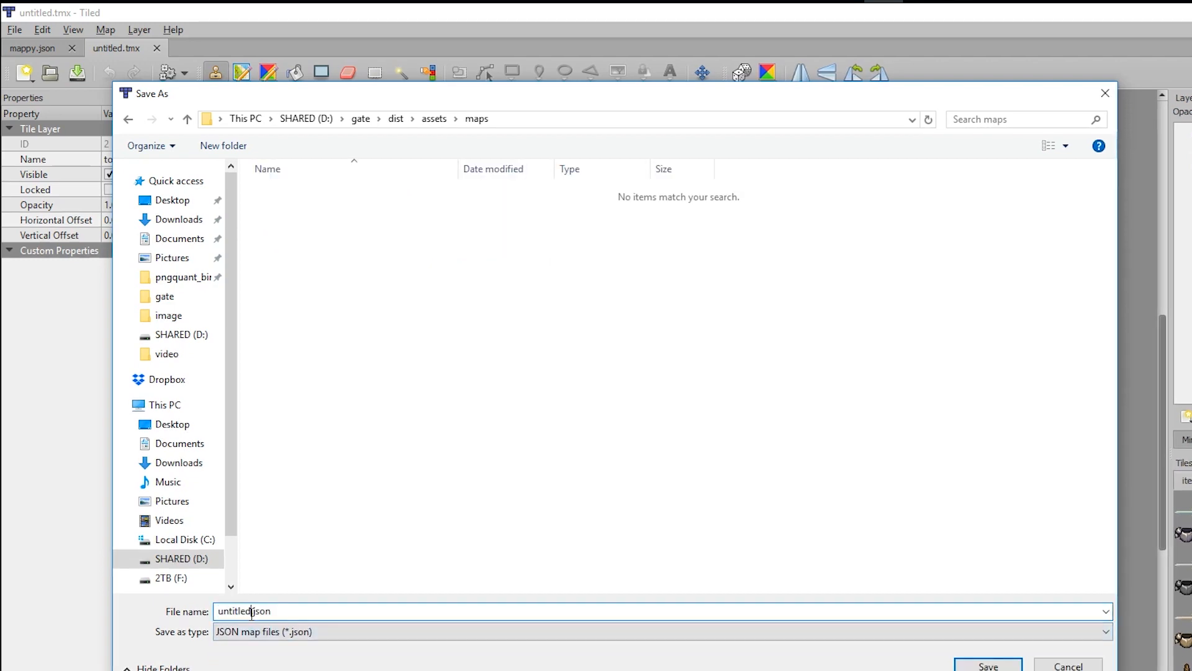
click(988, 665)
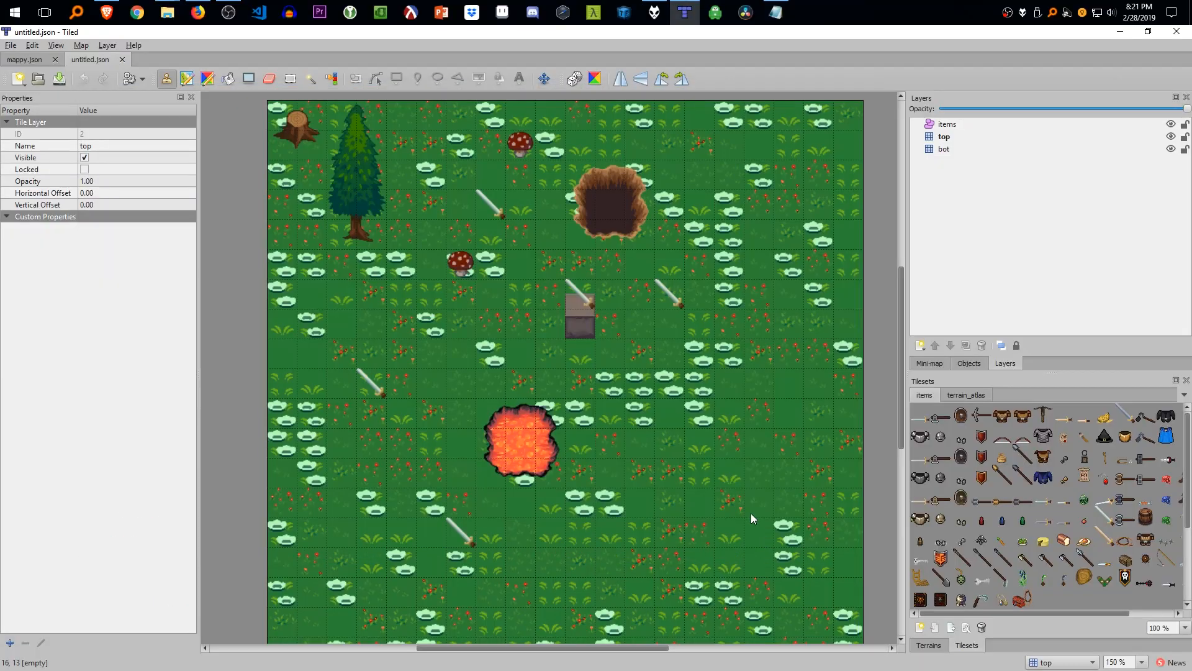
- In mappy.json, inspect the tree and lava tiles' collides properties, then the pickup layer
click(25, 59)
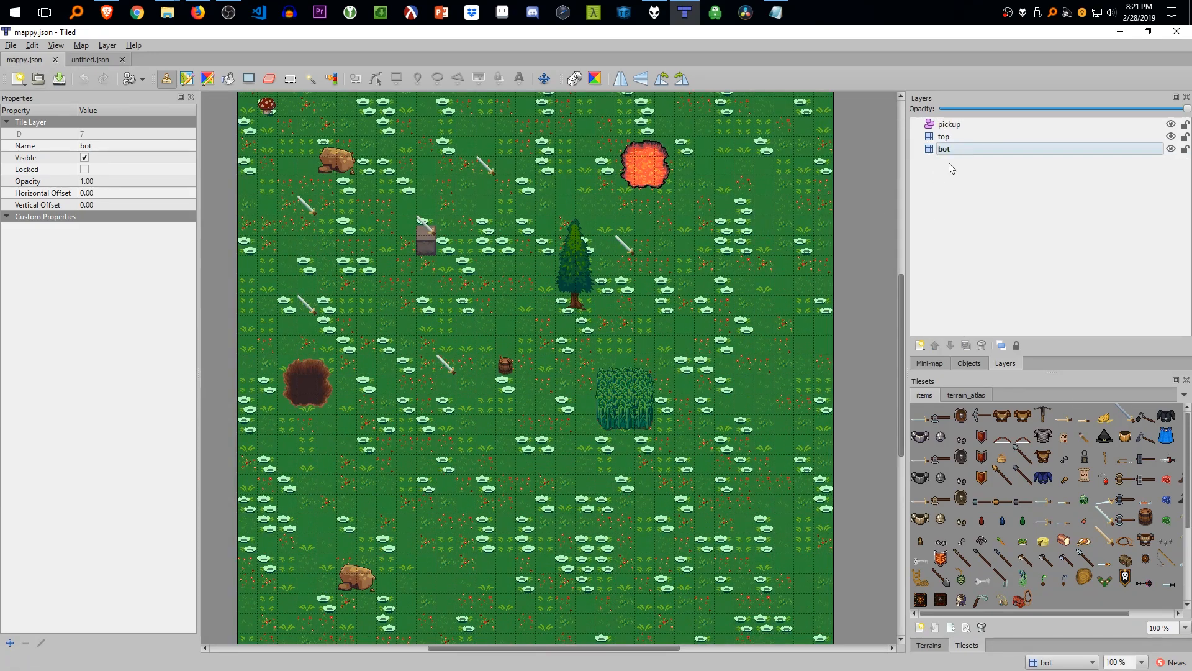
click(944, 136)
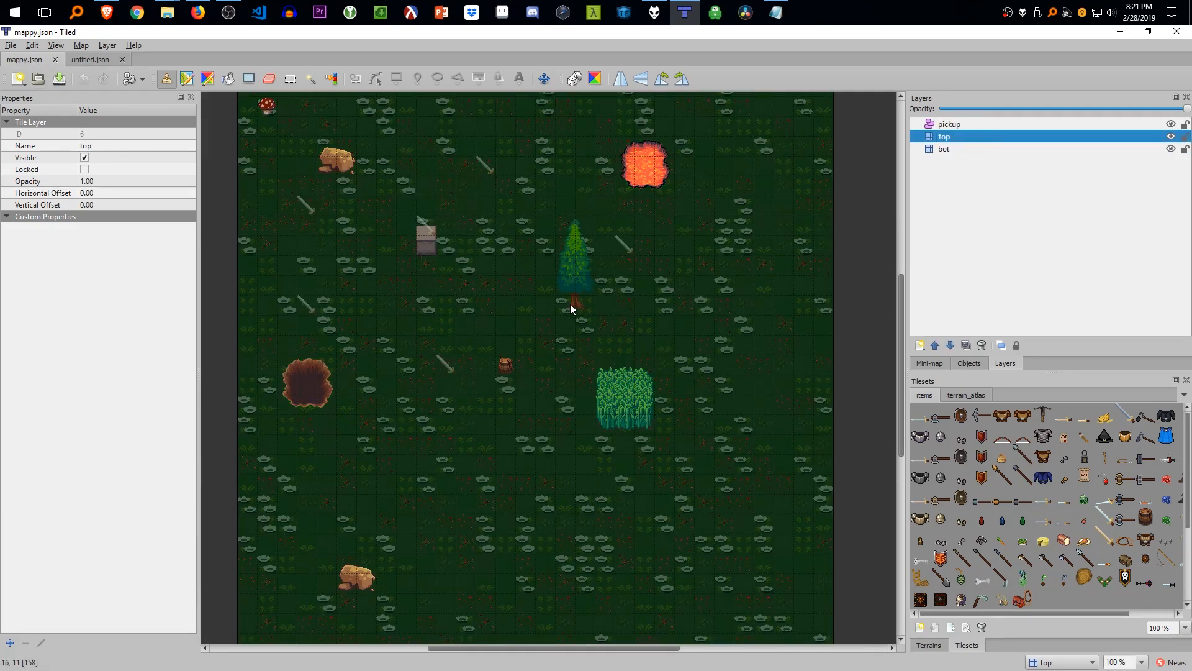
click(292, 373)
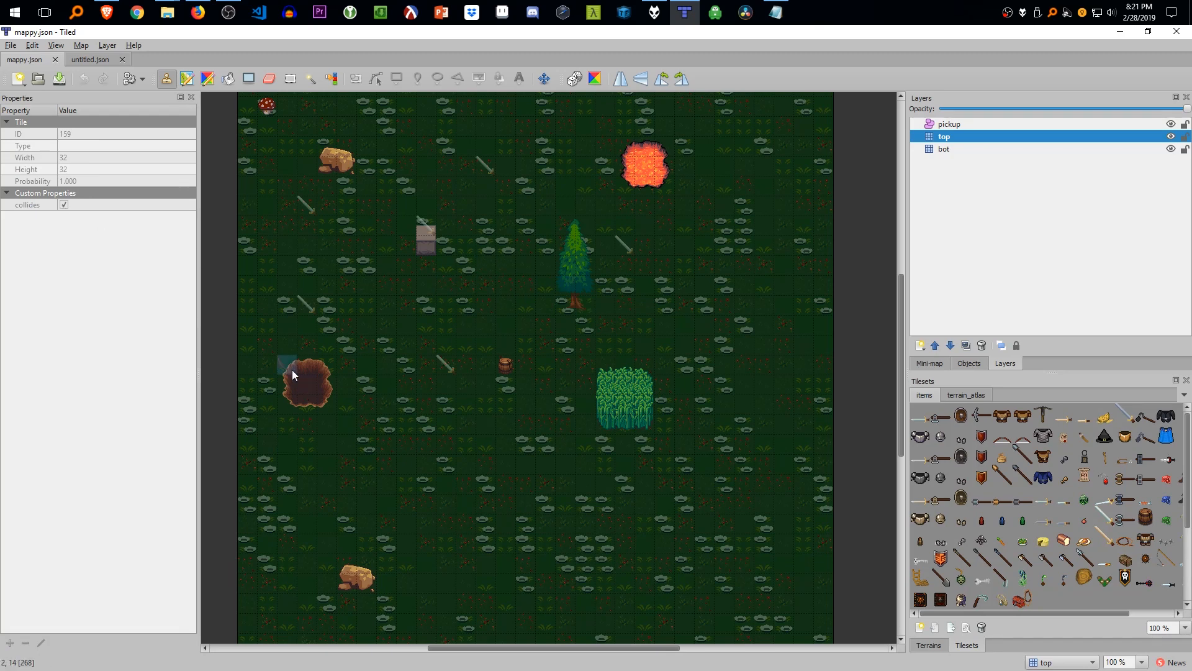
click(346, 570)
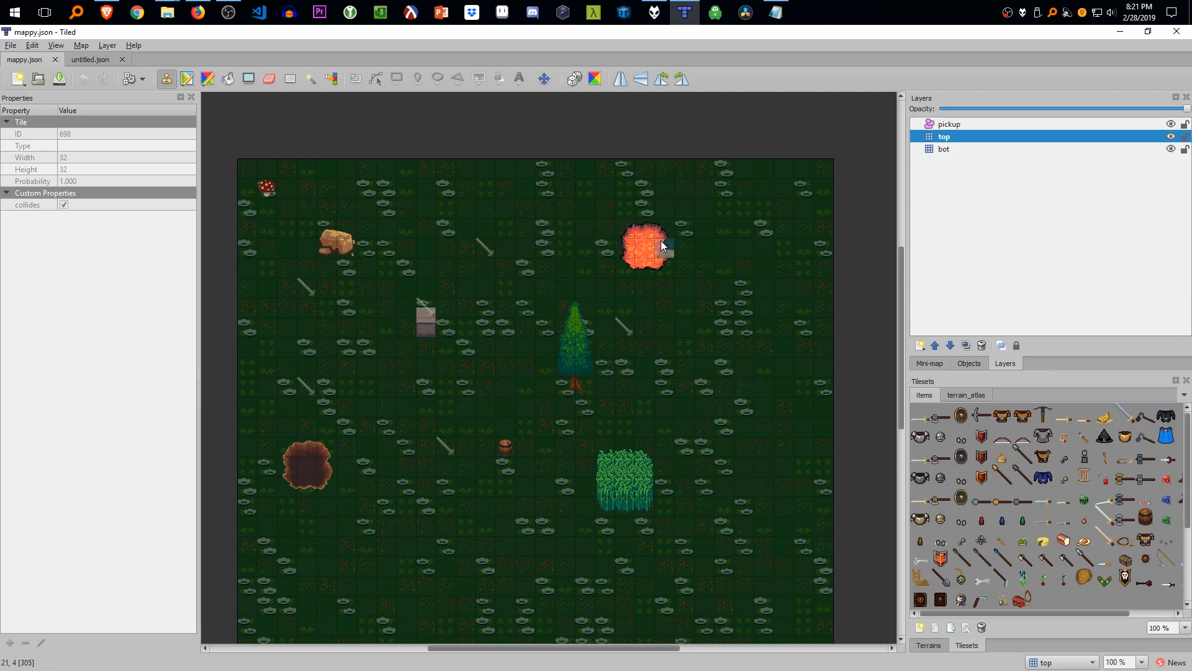
click(949, 123)
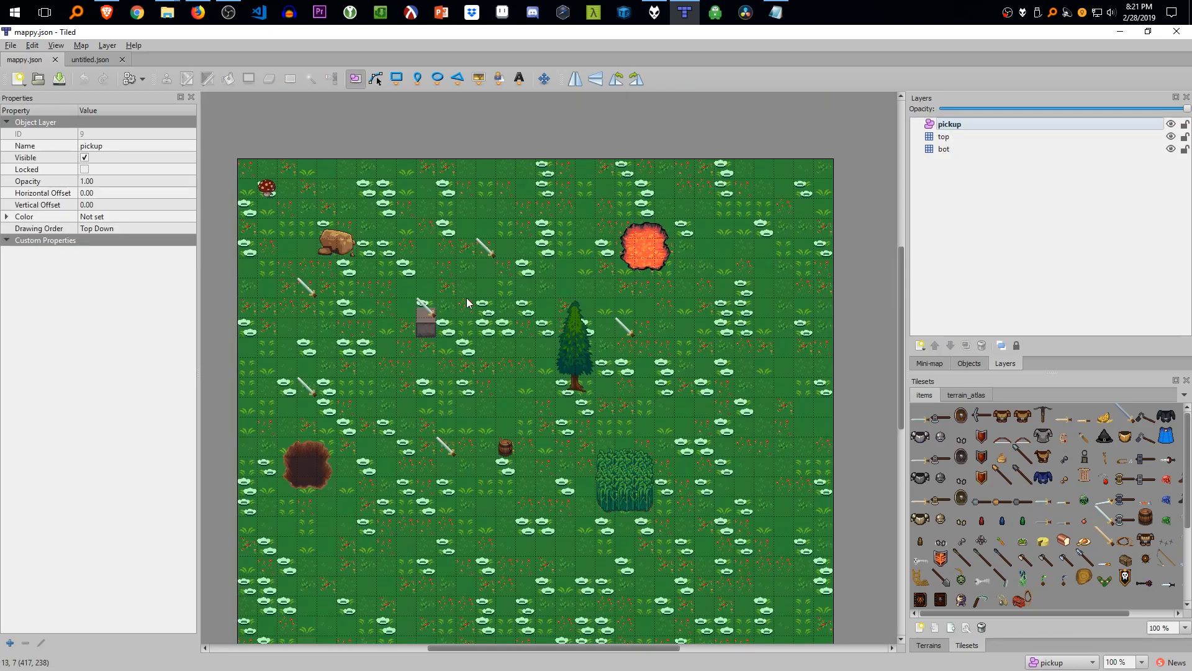
mouse_move(534, 302)
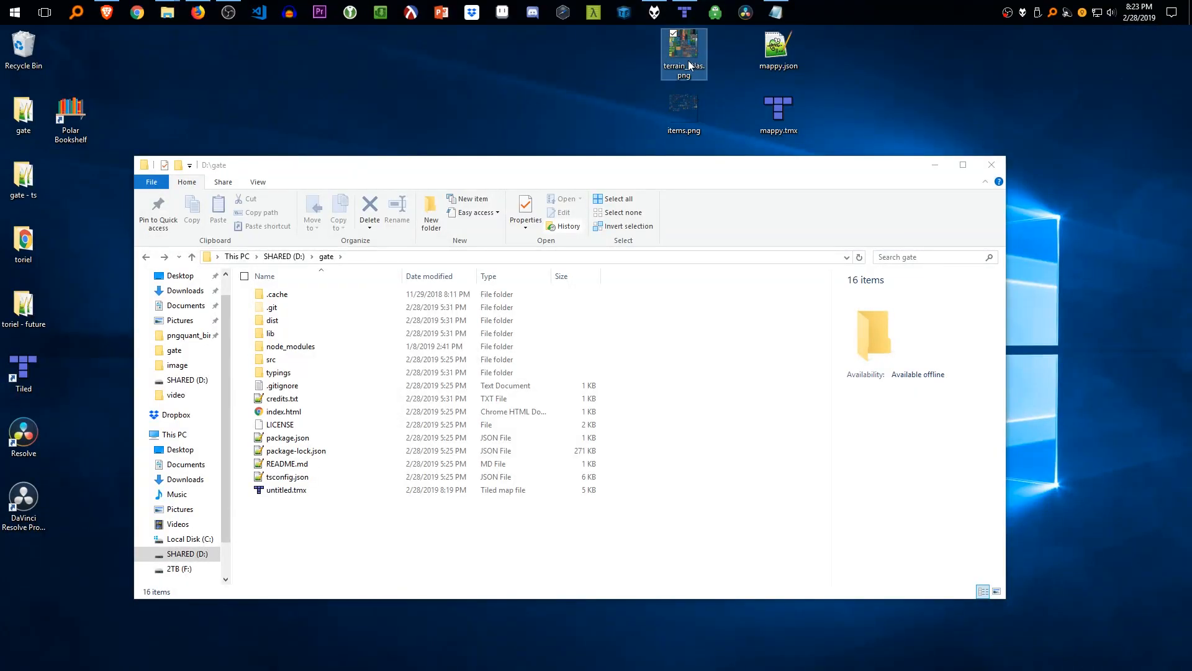
- Browse from dist down to the assets/maps folder holding untitled.json
right_click(776, 45)
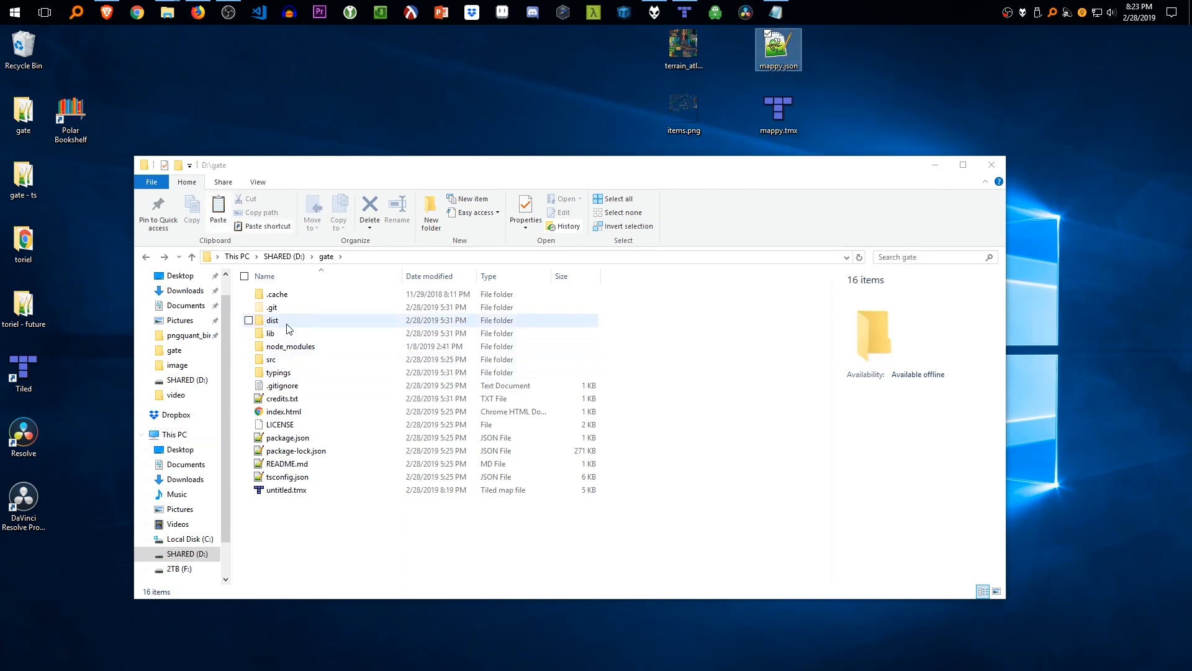
double_click(272, 320)
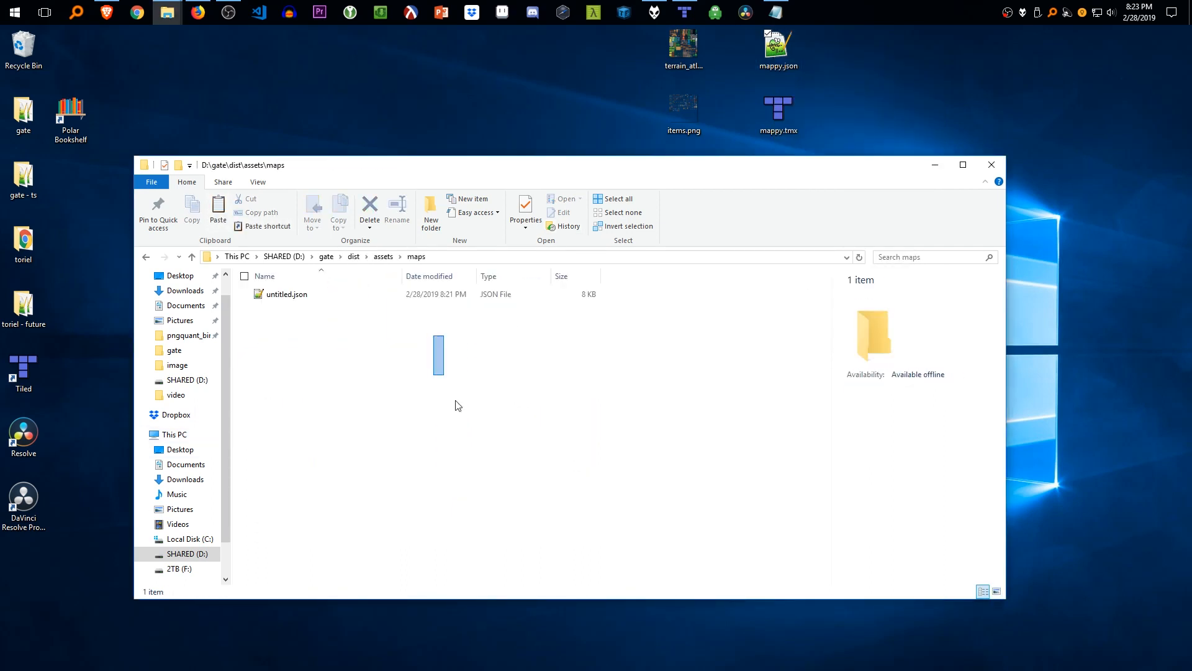